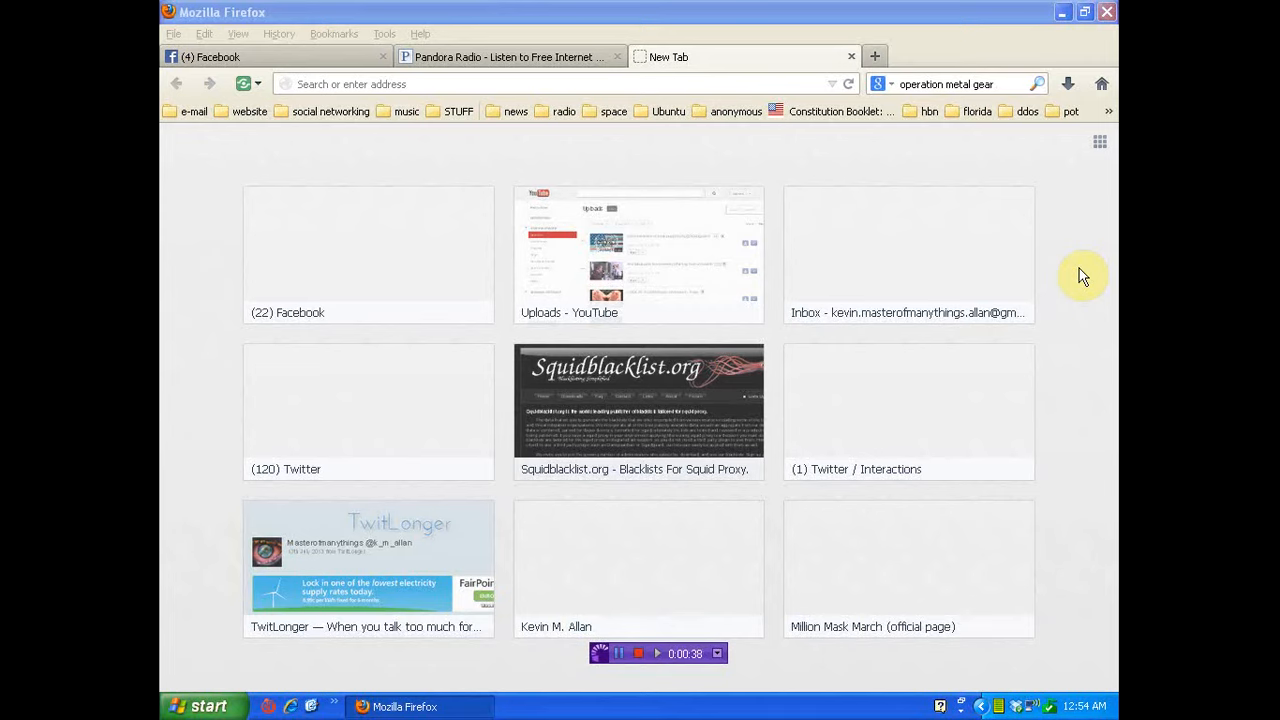
mouse_move(404, 158)
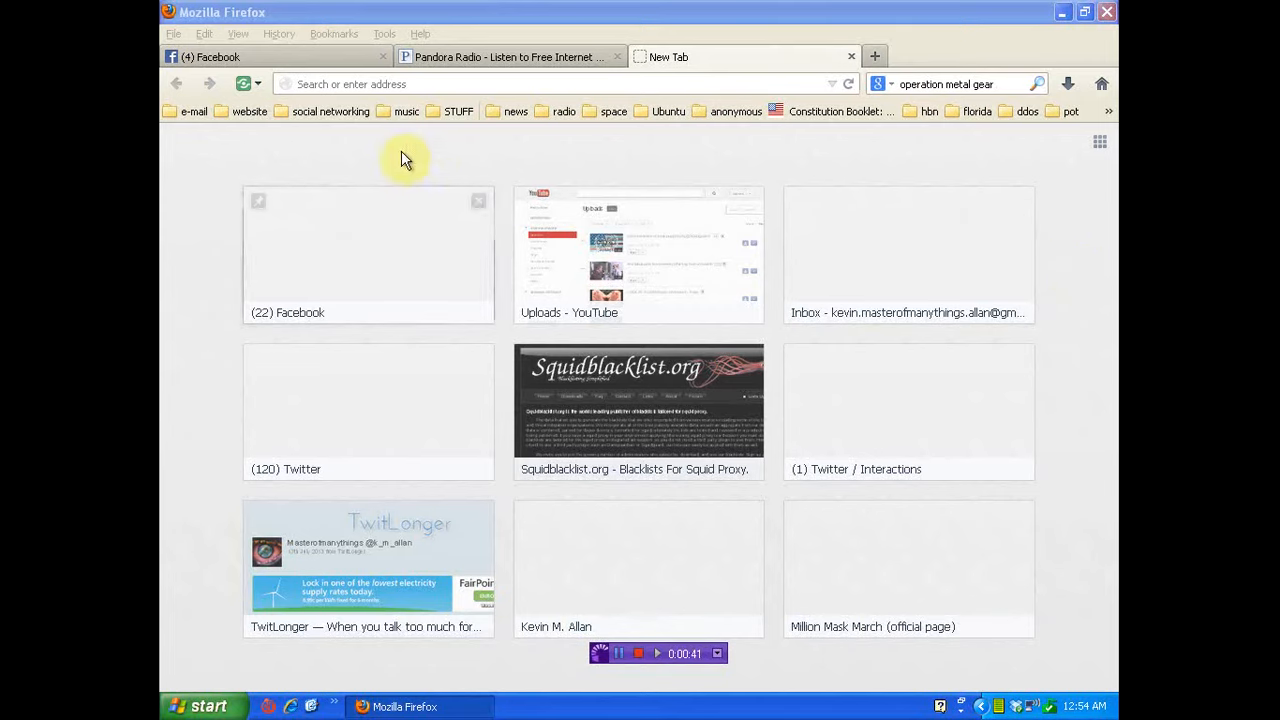
- Show the pages saved in the STUFF bookmarks folder on the toolbar
click(460, 112)
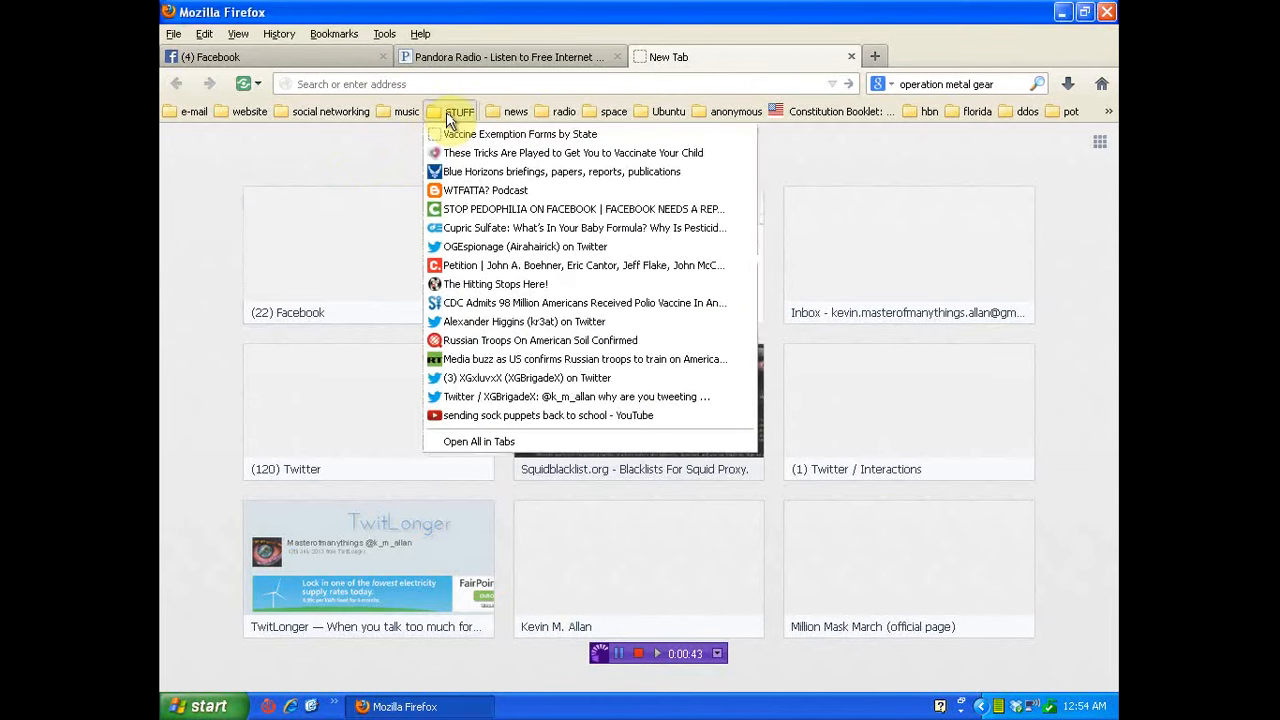
mouse_move(530, 376)
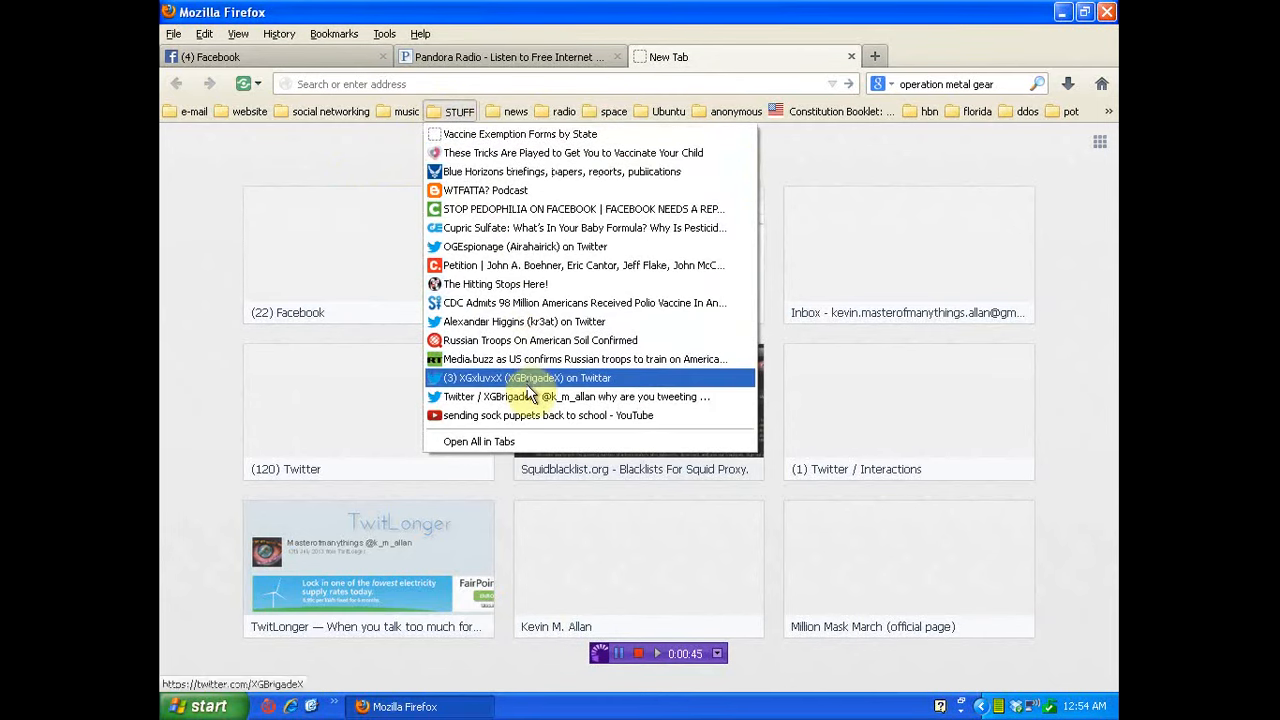
mouse_move(544, 380)
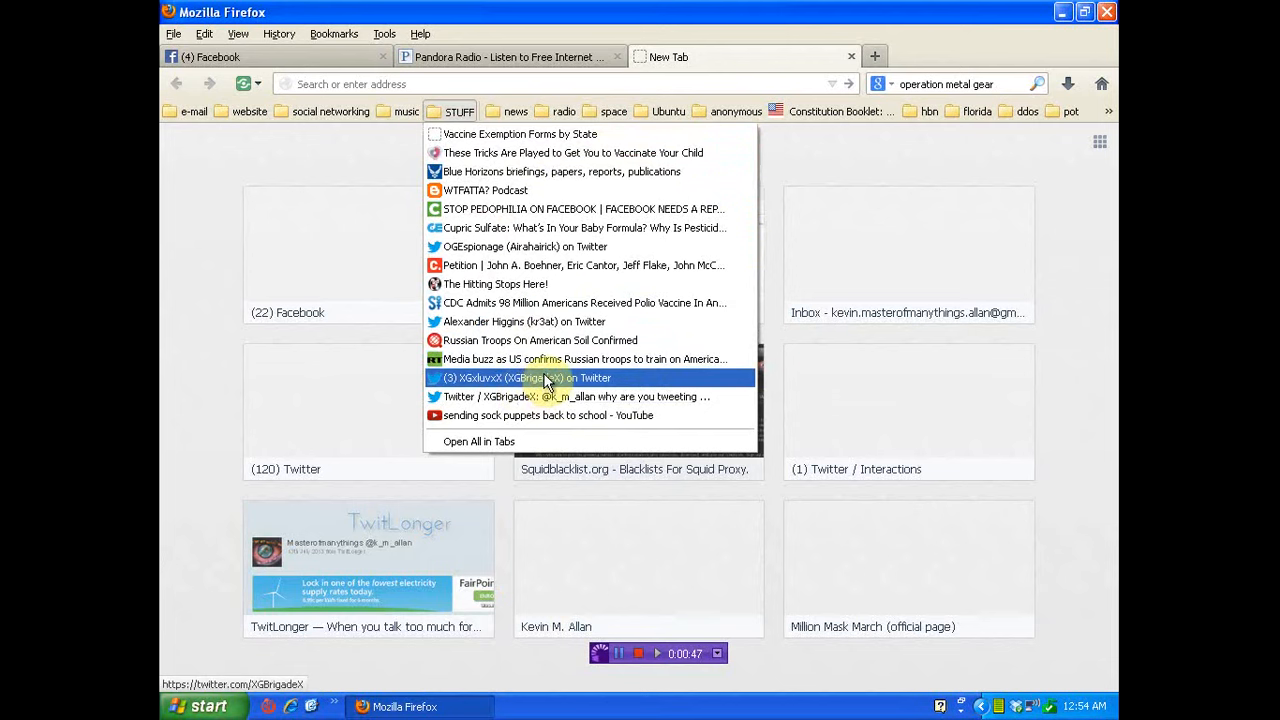
mouse_move(576, 396)
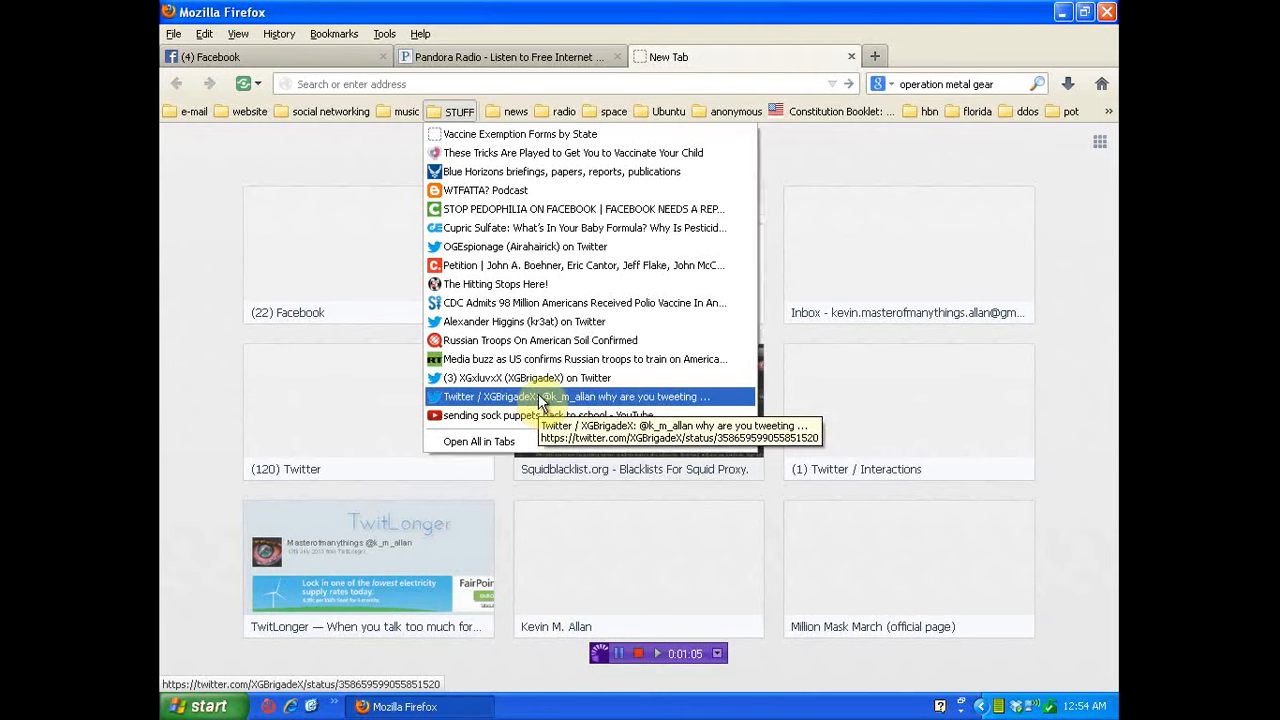
- Load the bookmarked XGBrigadeX tweet and profile, both showing 'page doesn't exist'
click(578, 396)
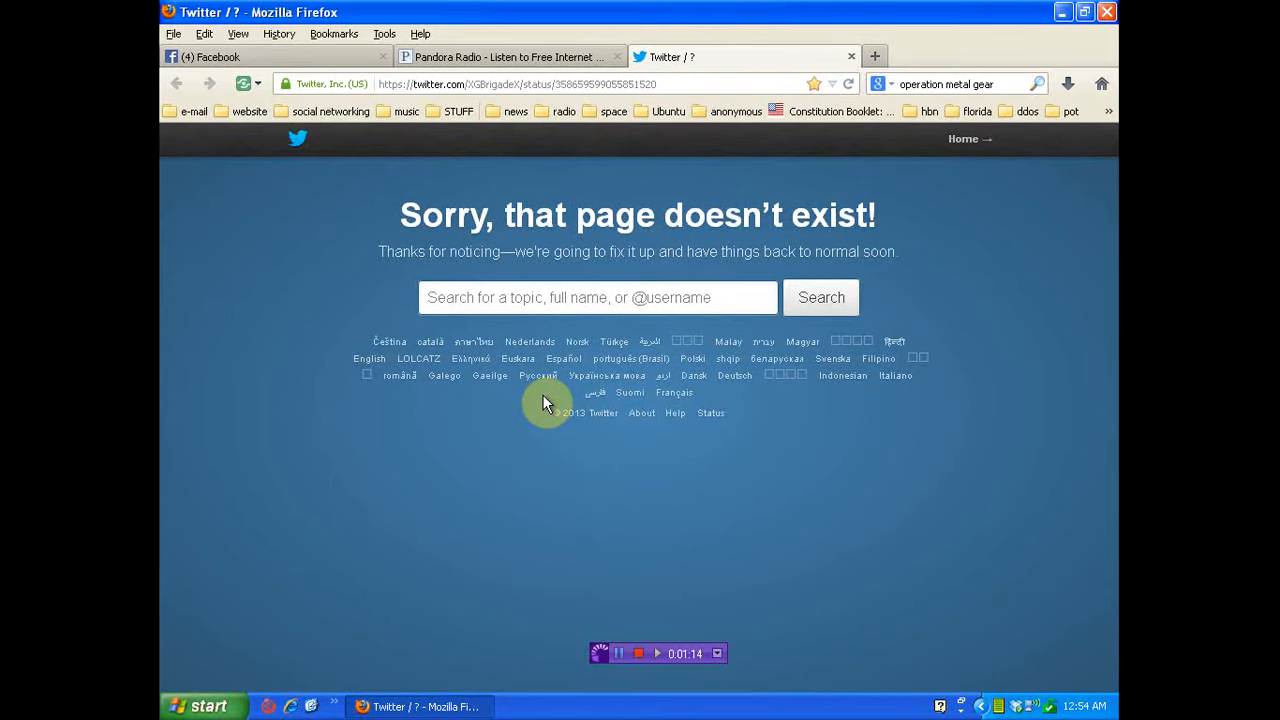
mouse_move(458, 112)
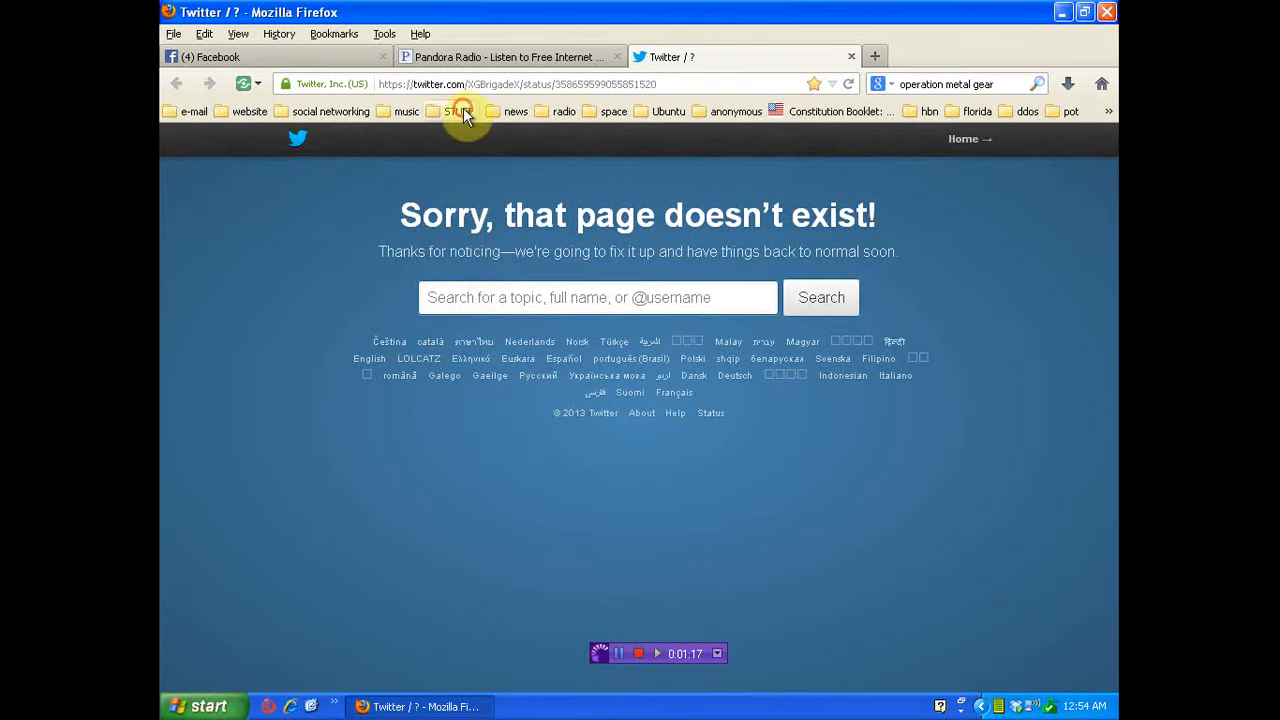
click(460, 112)
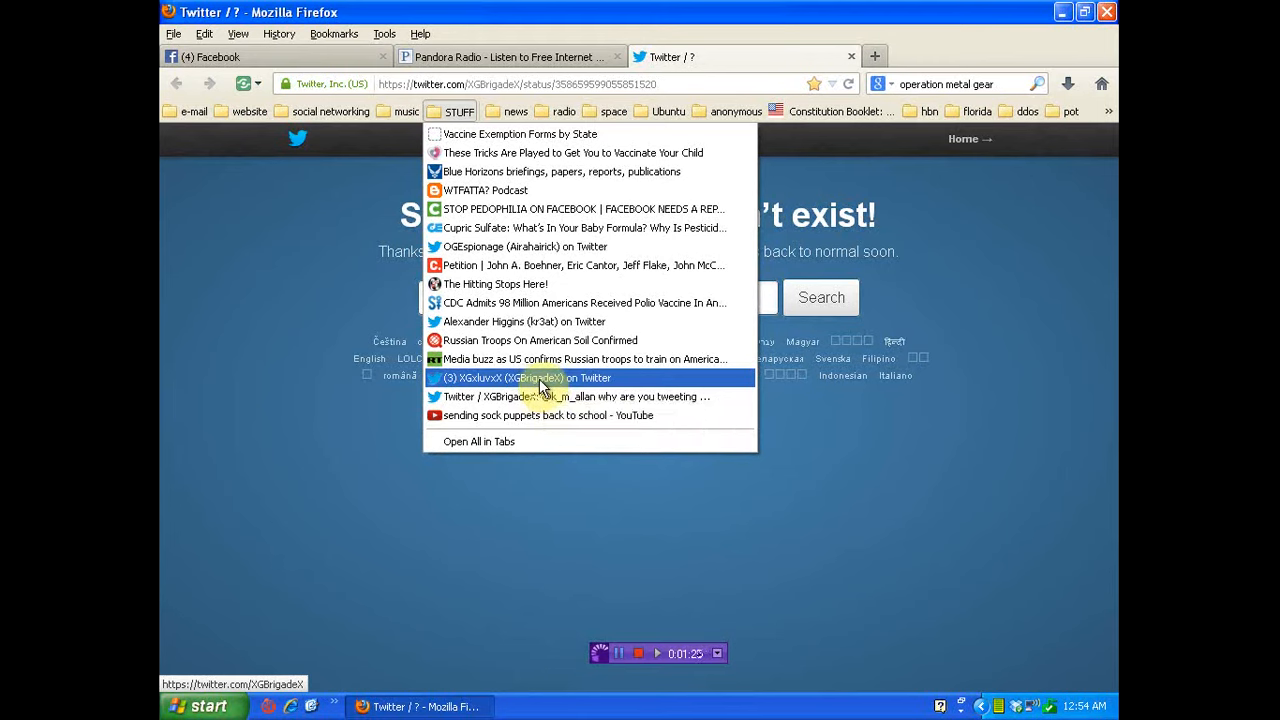
mouse_move(530, 380)
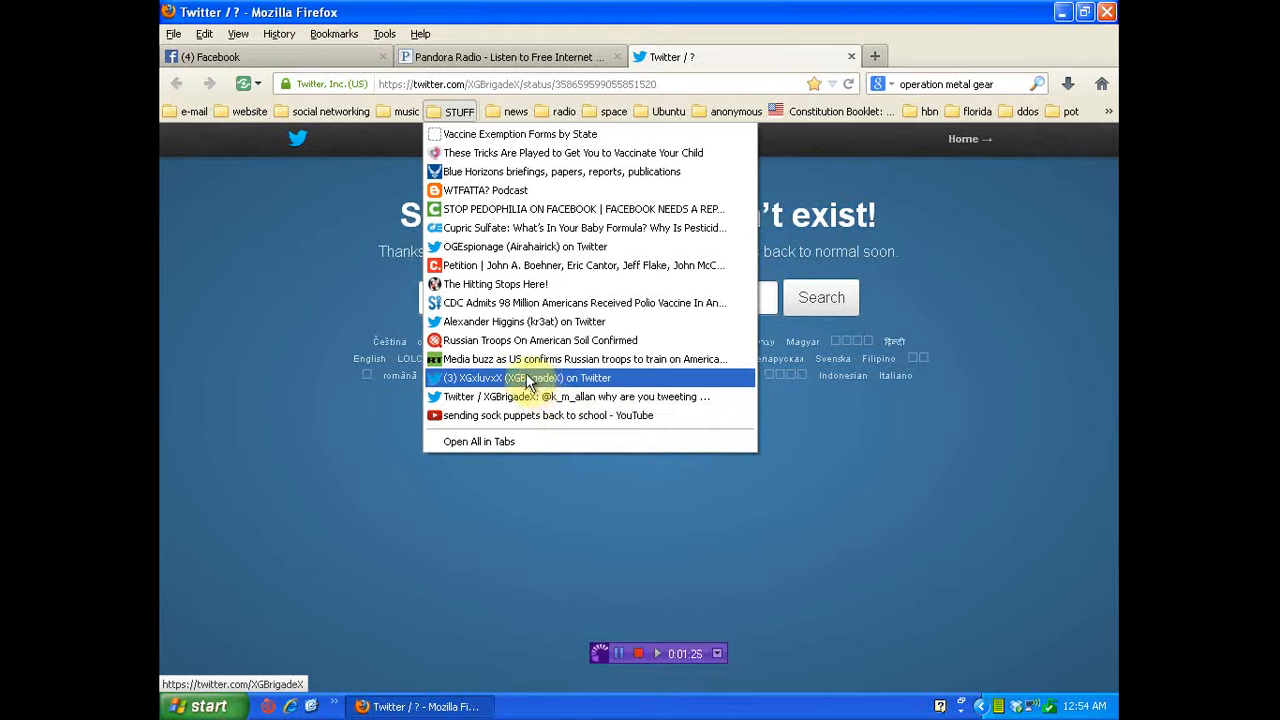
click(528, 376)
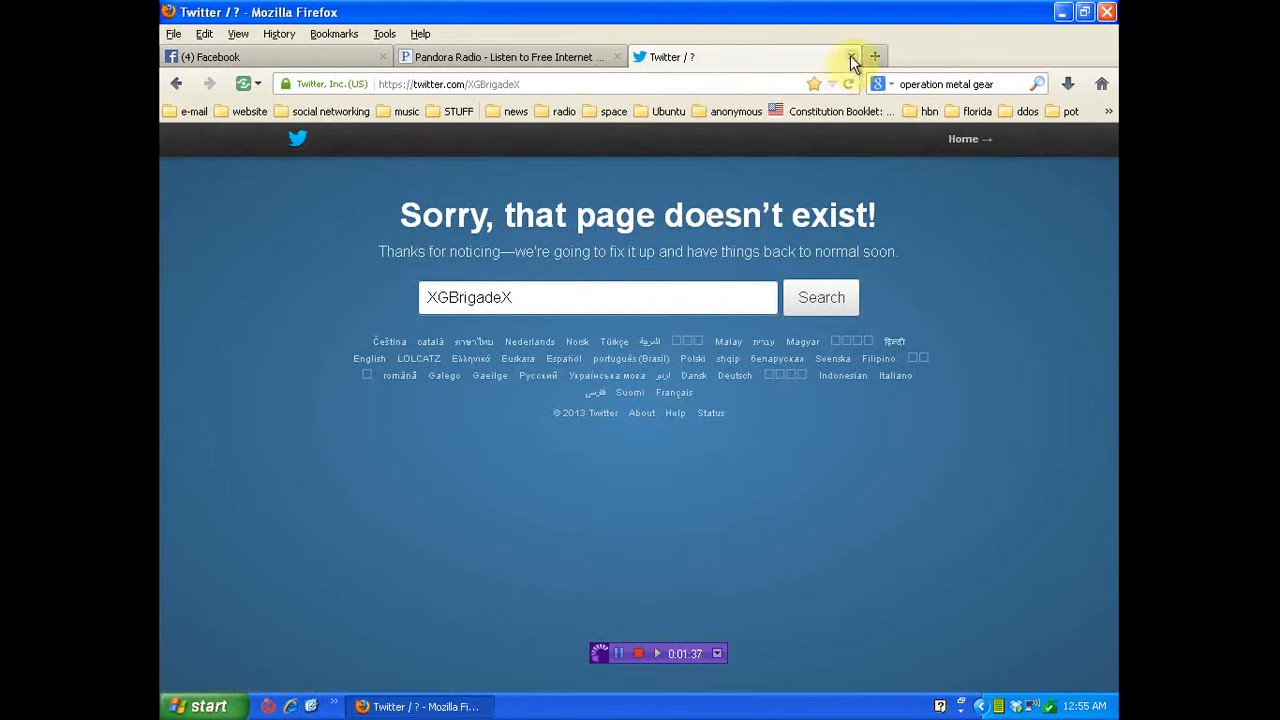
click(850, 56)
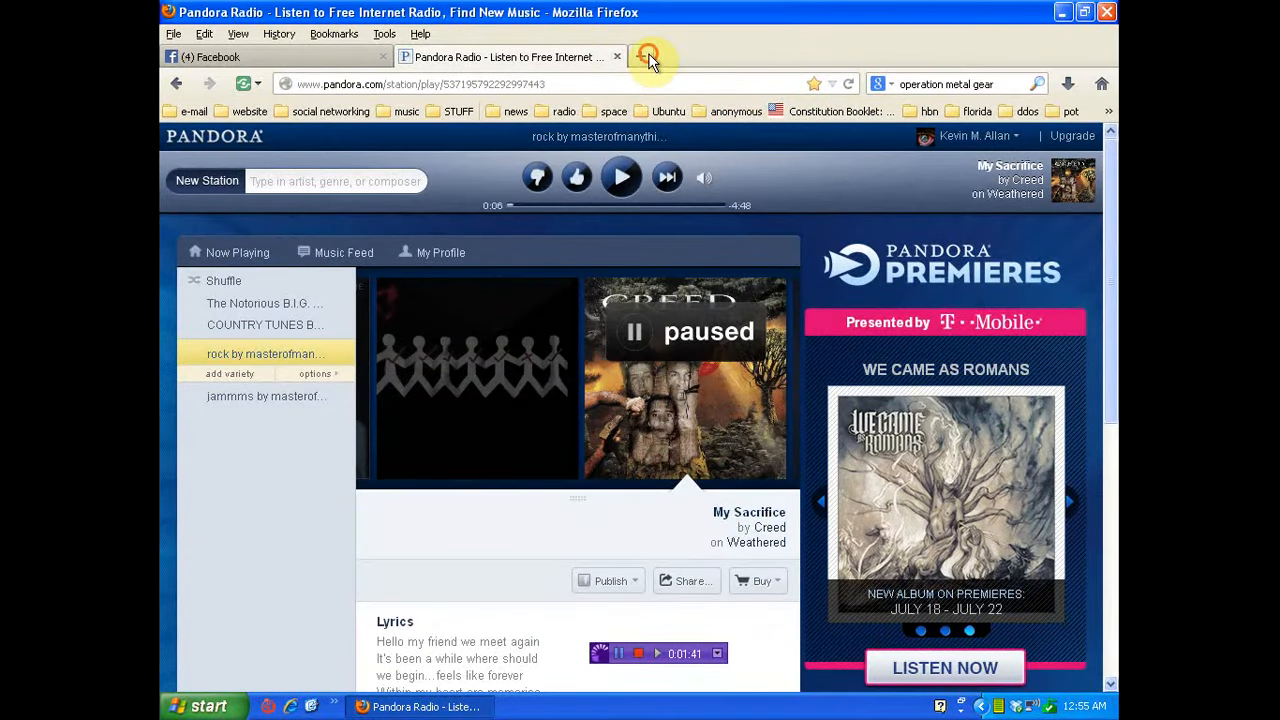
click(648, 56)
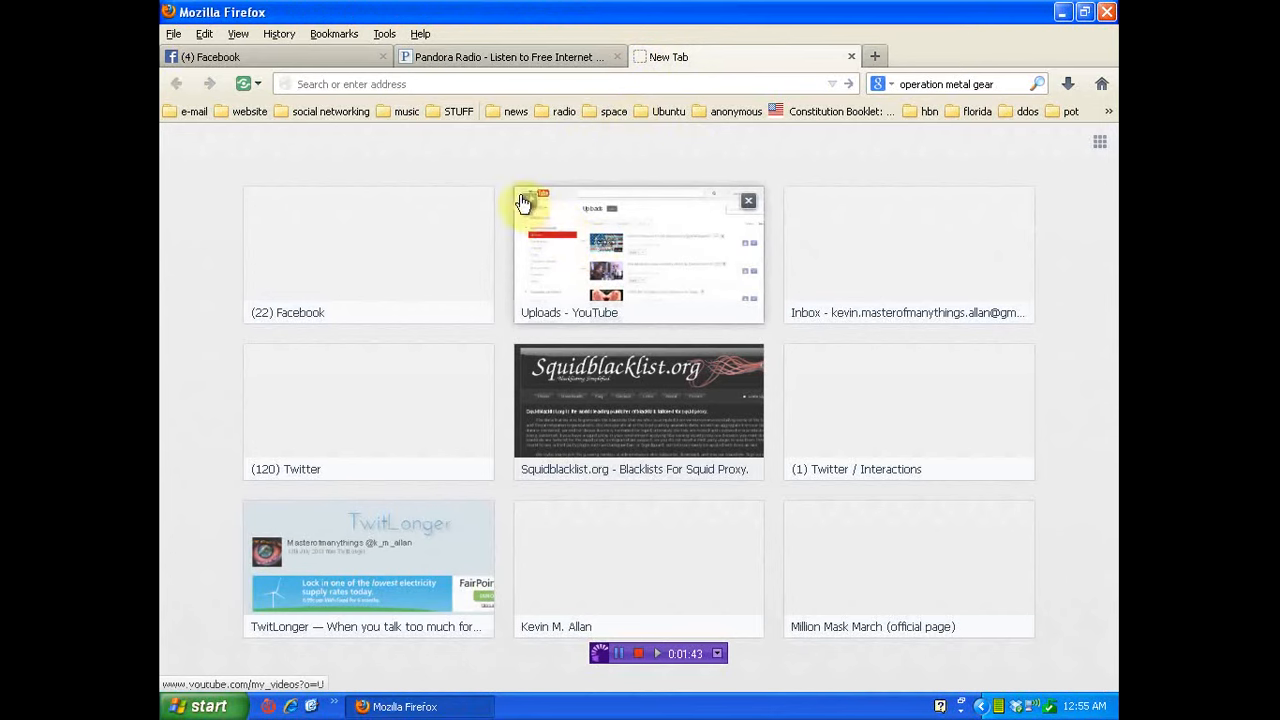
click(460, 112)
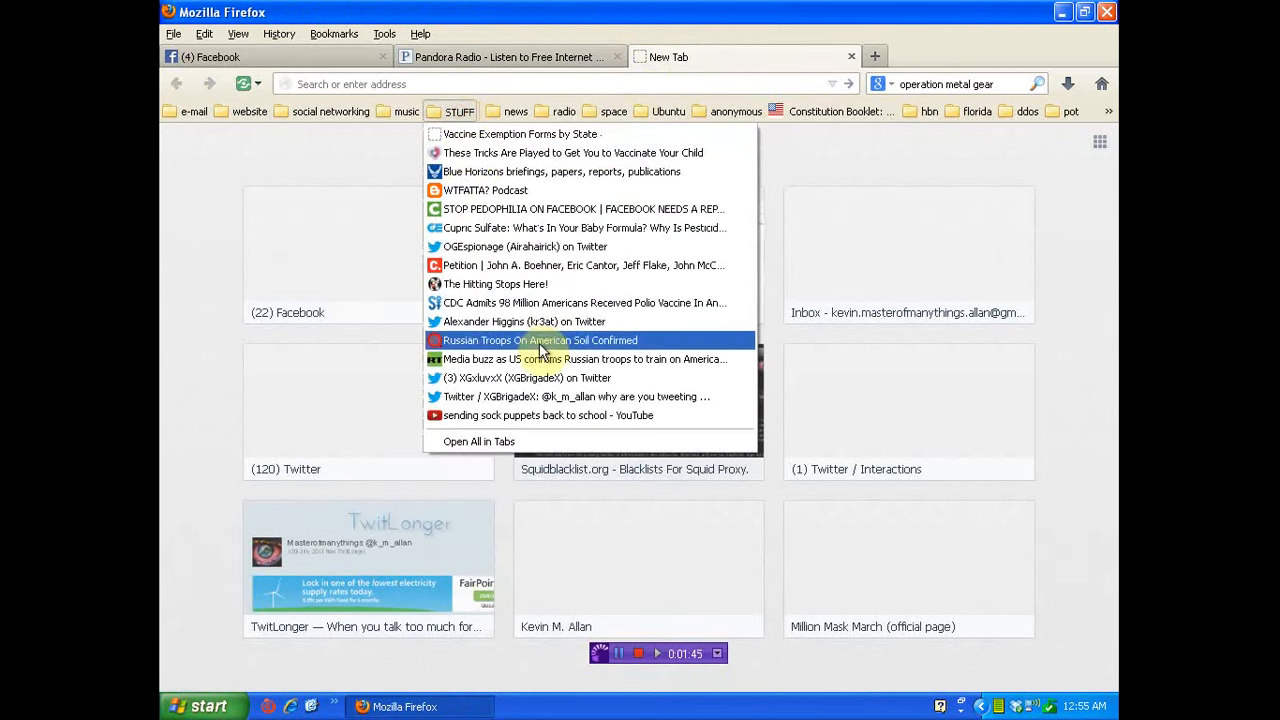
mouse_move(536, 378)
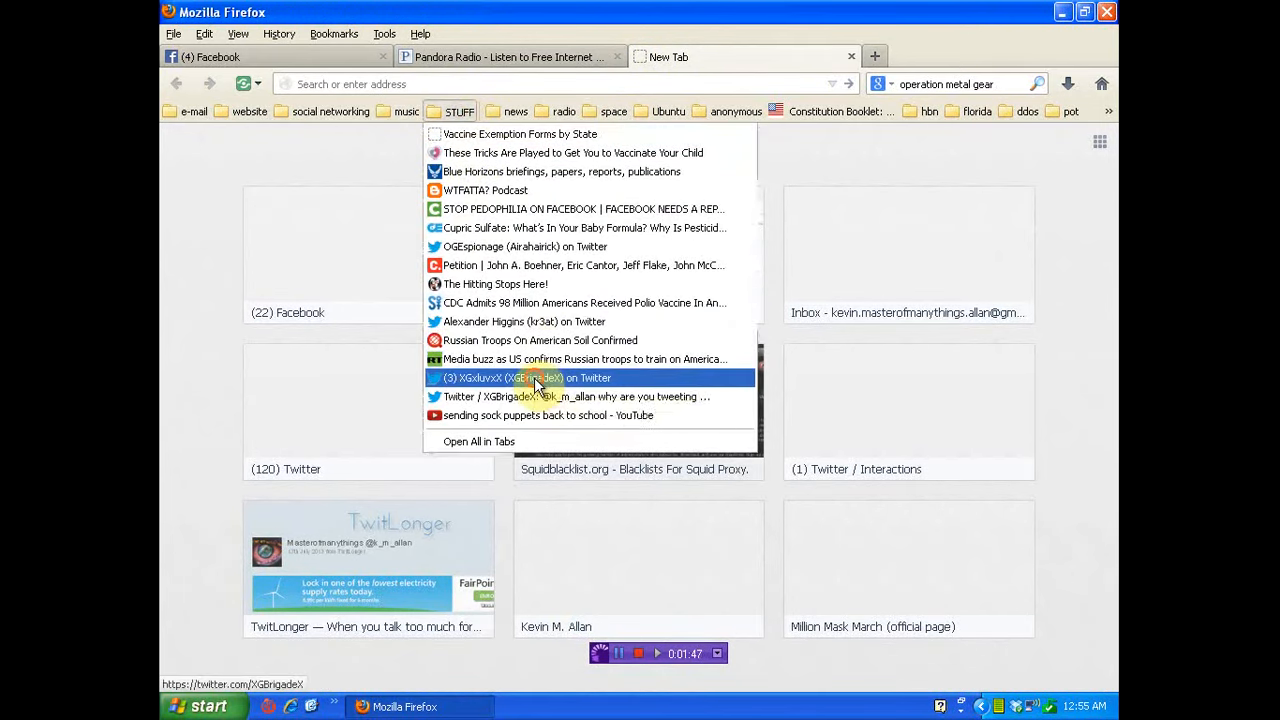
click(524, 376)
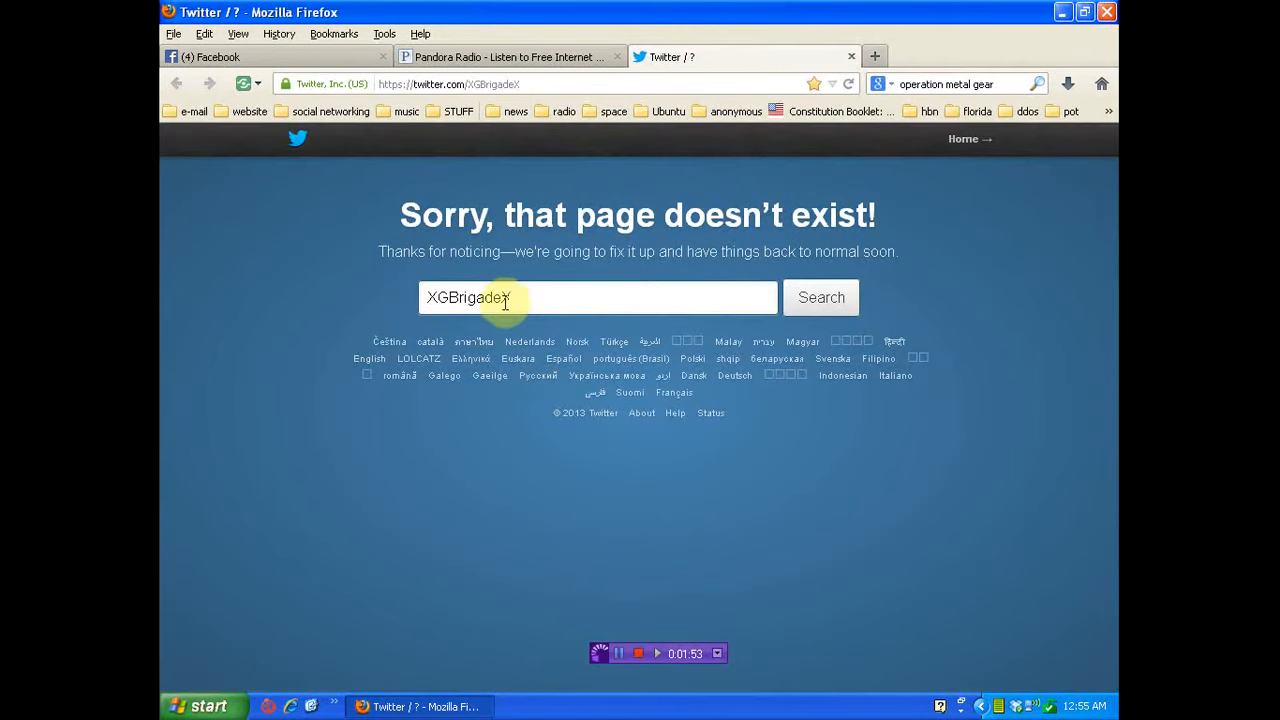
- Search Twitter for XGBrigadeX and show the Tweets results
click(820, 296)
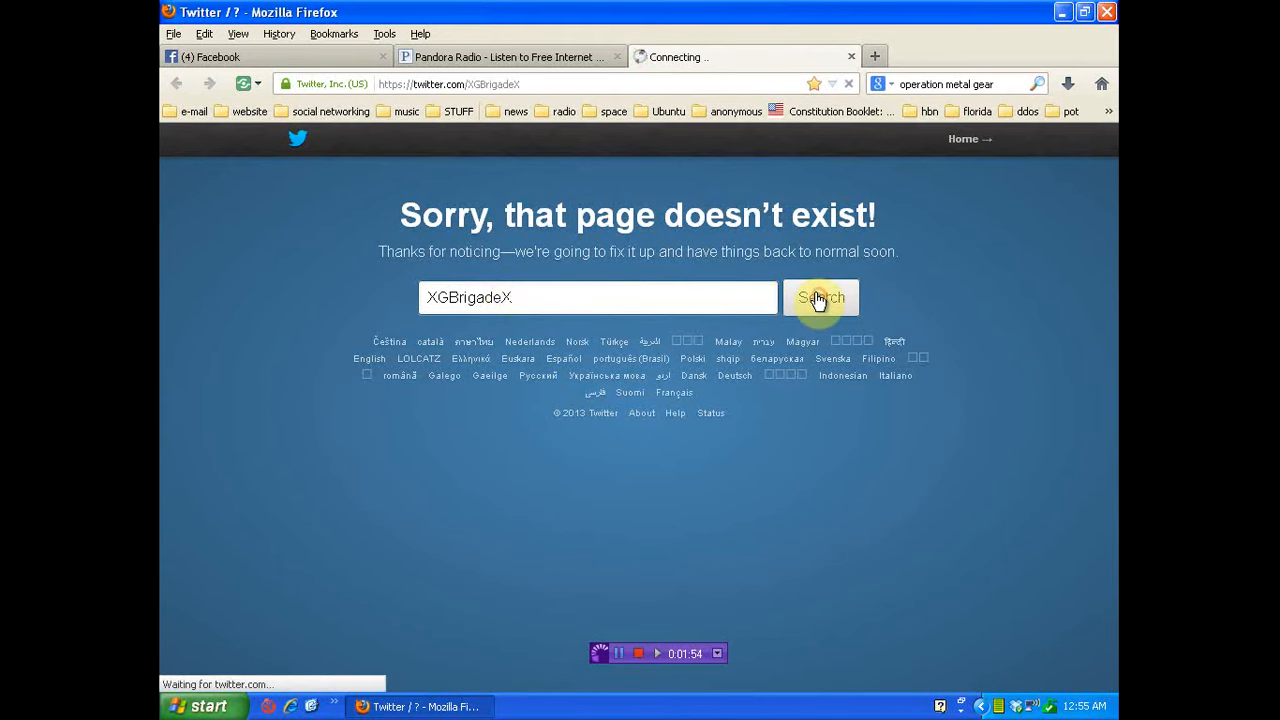
click(820, 296)
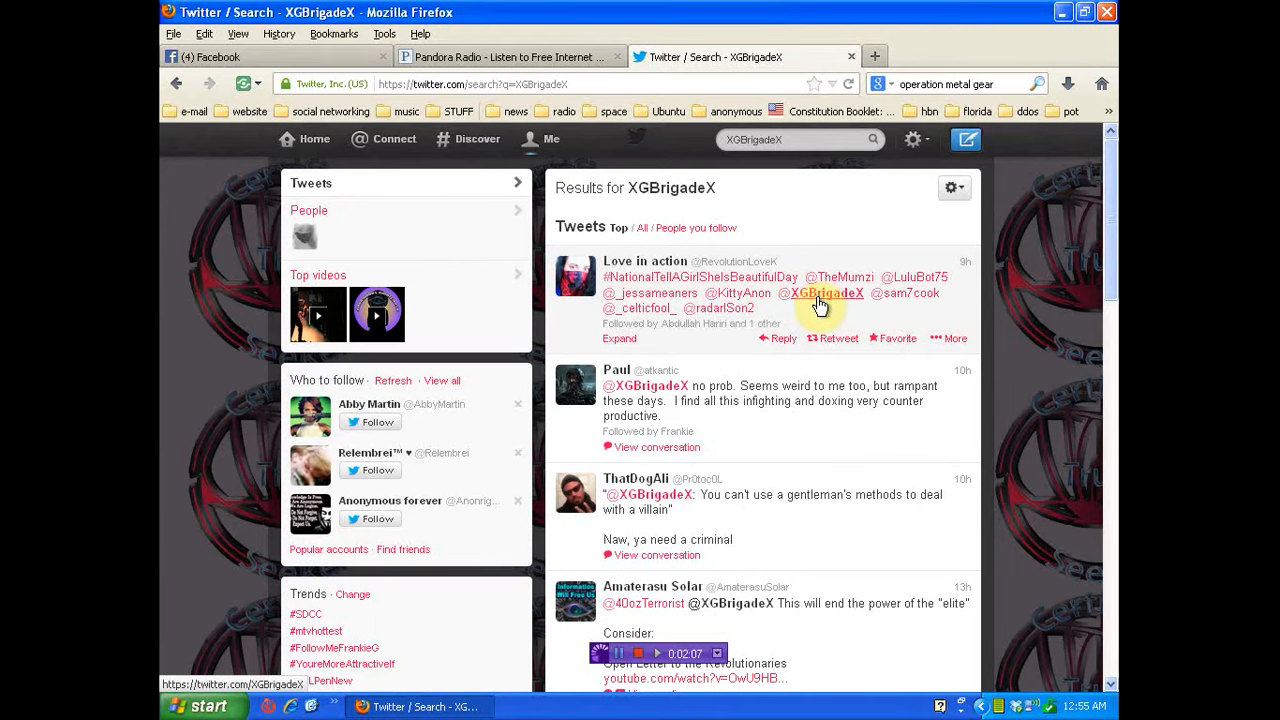
- Check the profile summaries of XGBrigadeX and the second tweet's author, dismissing each popup
click(822, 292)
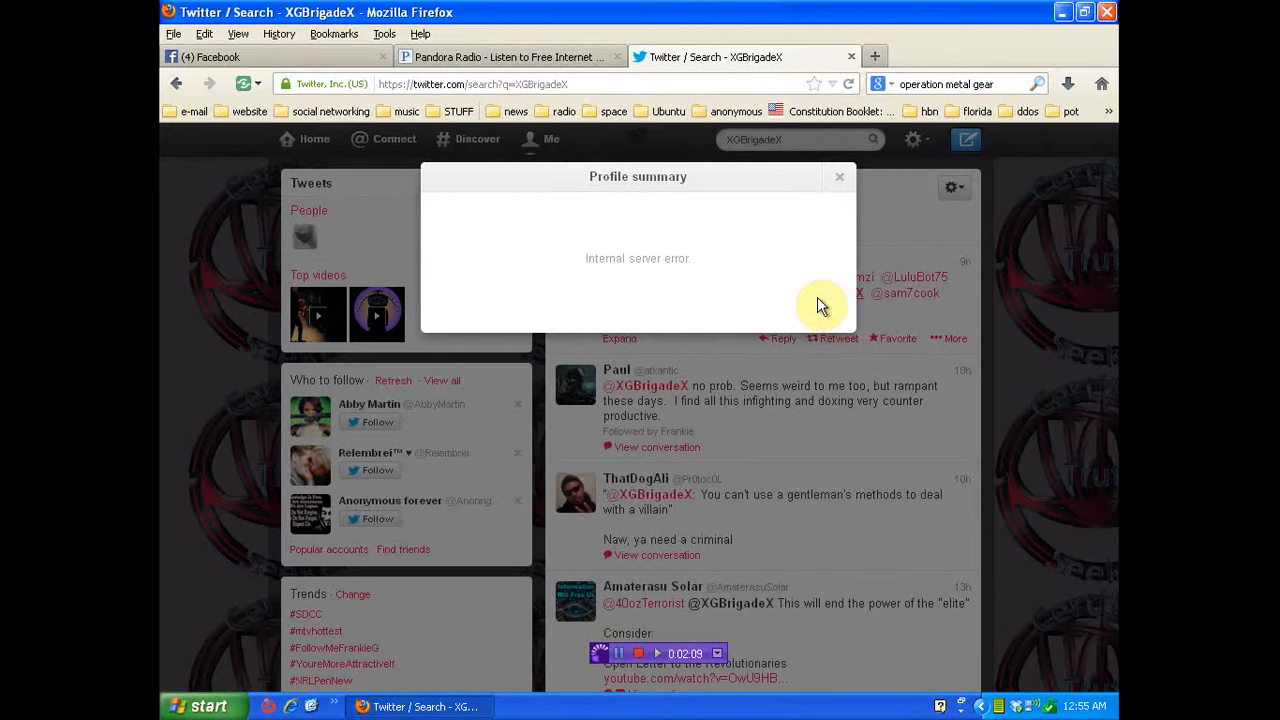
click(840, 176)
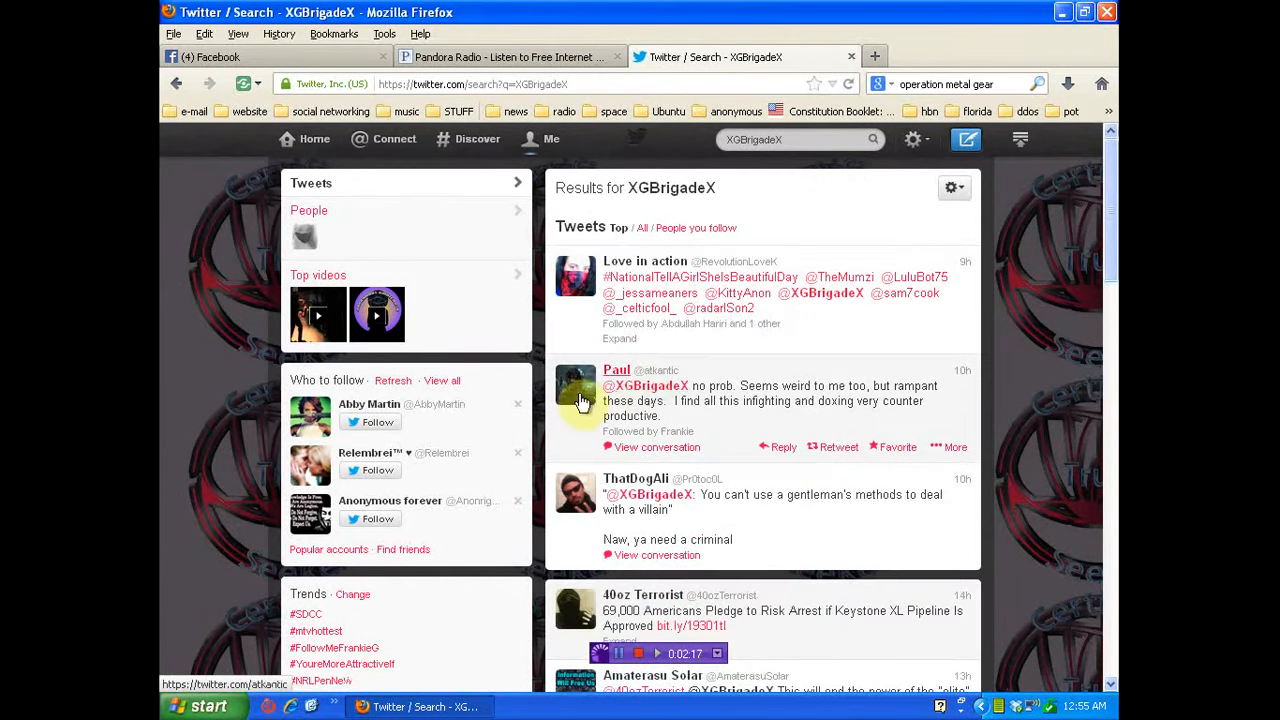
click(644, 384)
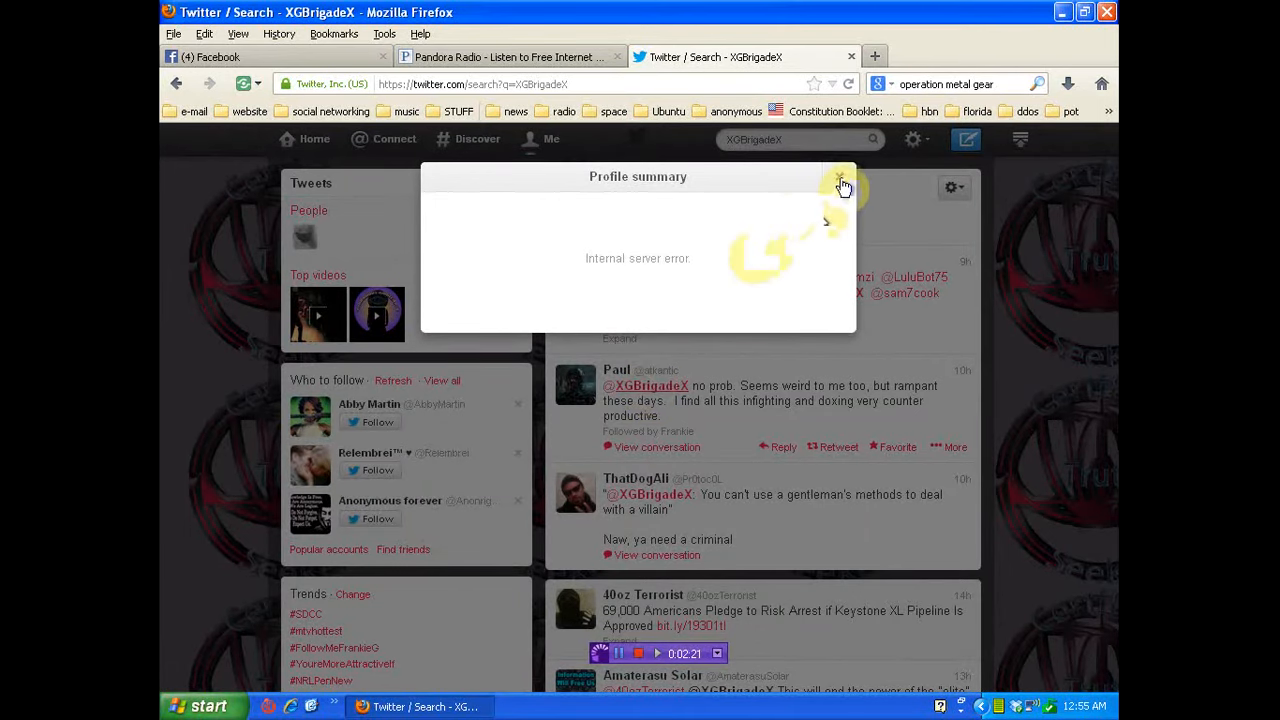
click(844, 180)
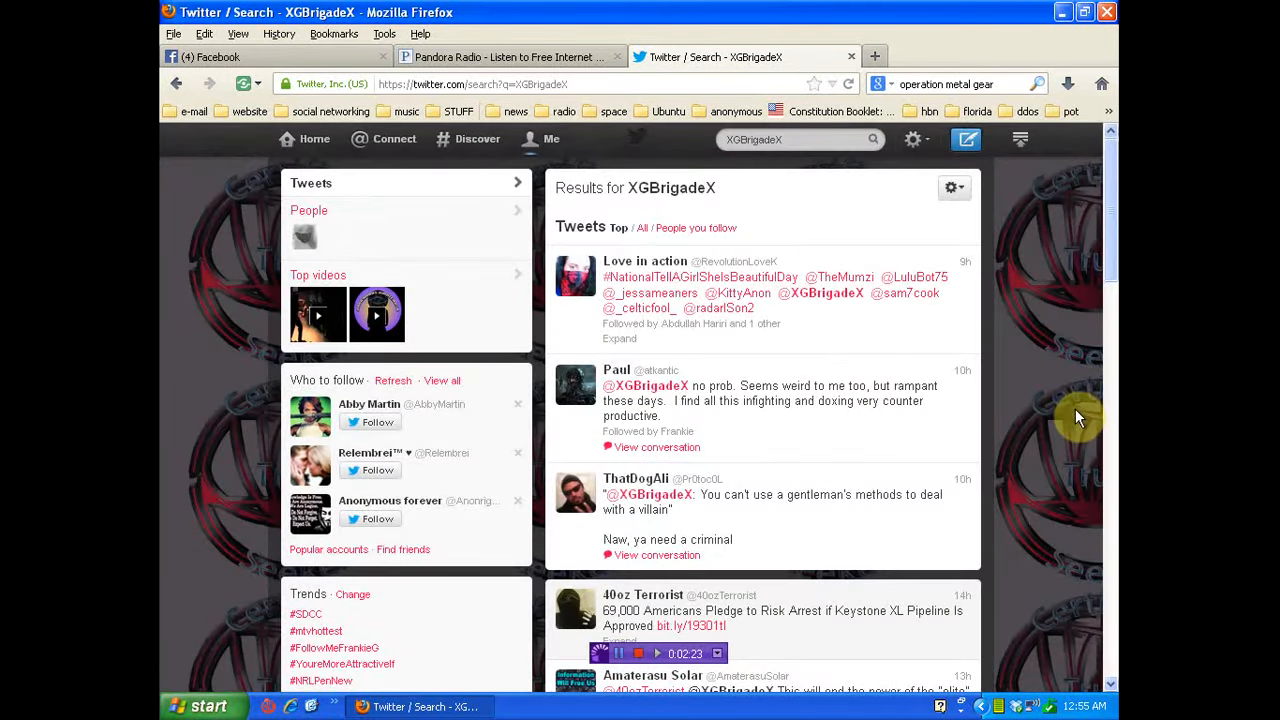
mouse_move(650, 496)
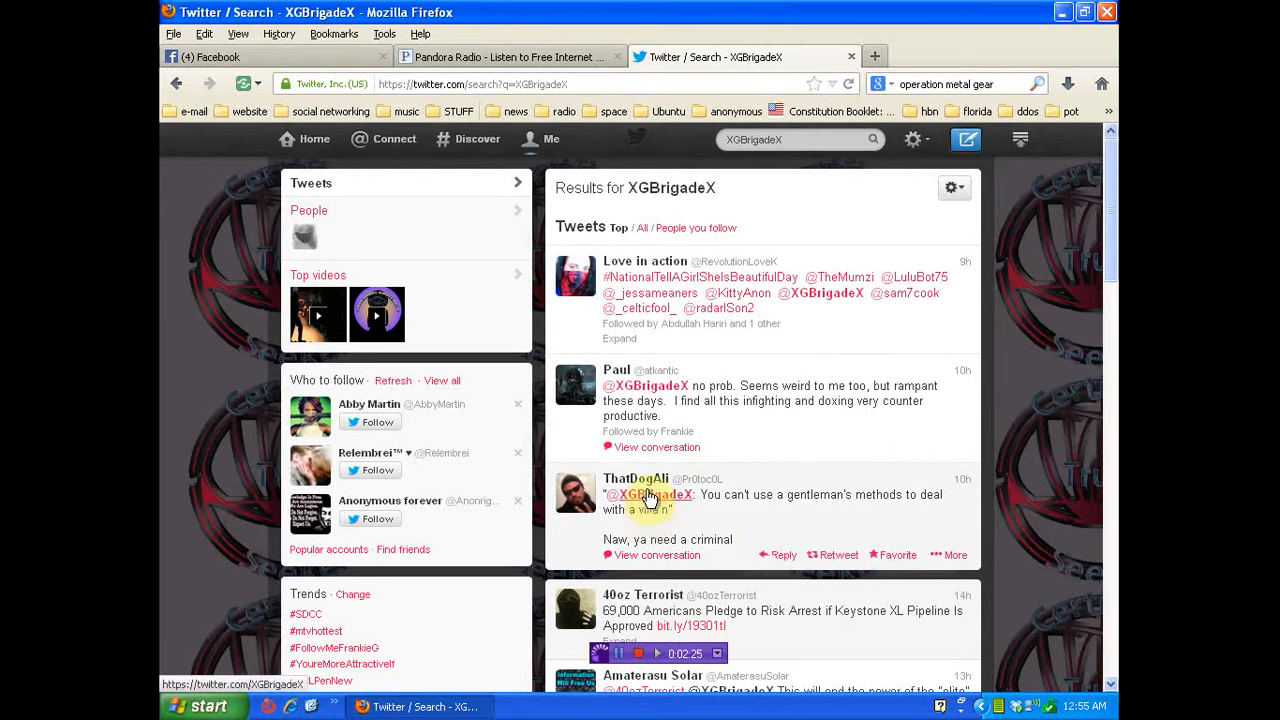
right_click(650, 496)
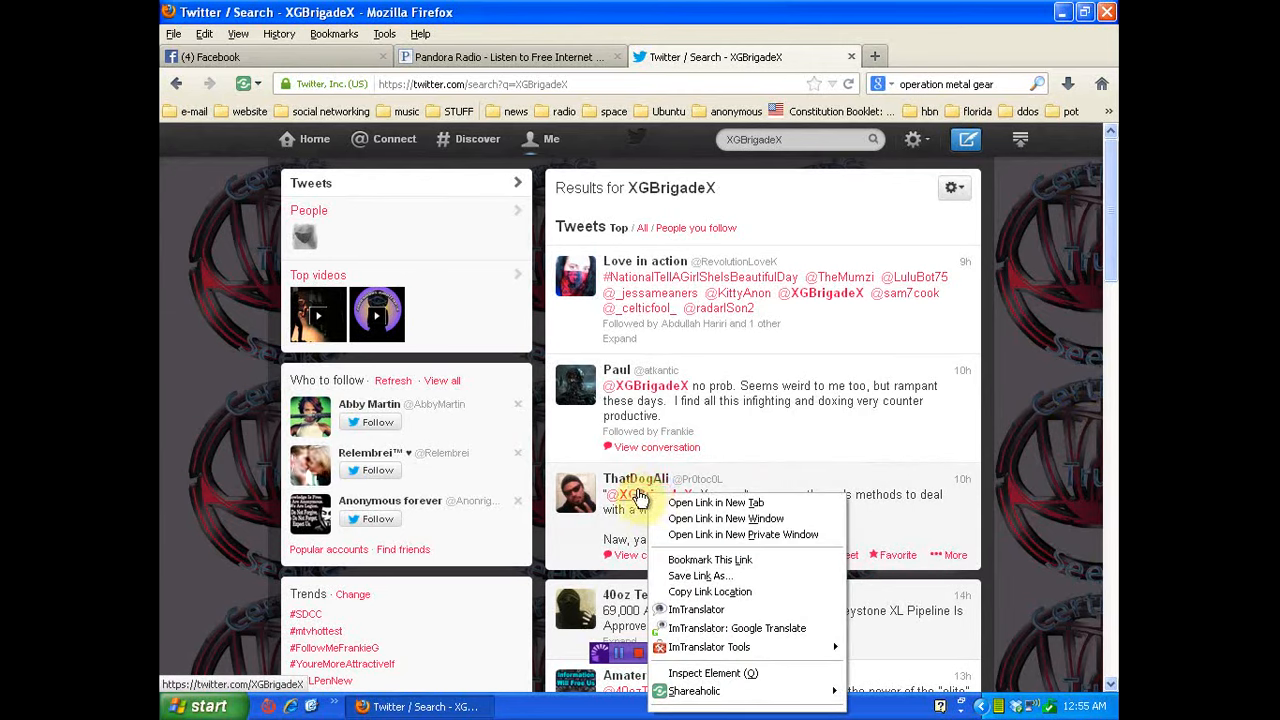
mouse_move(714, 502)
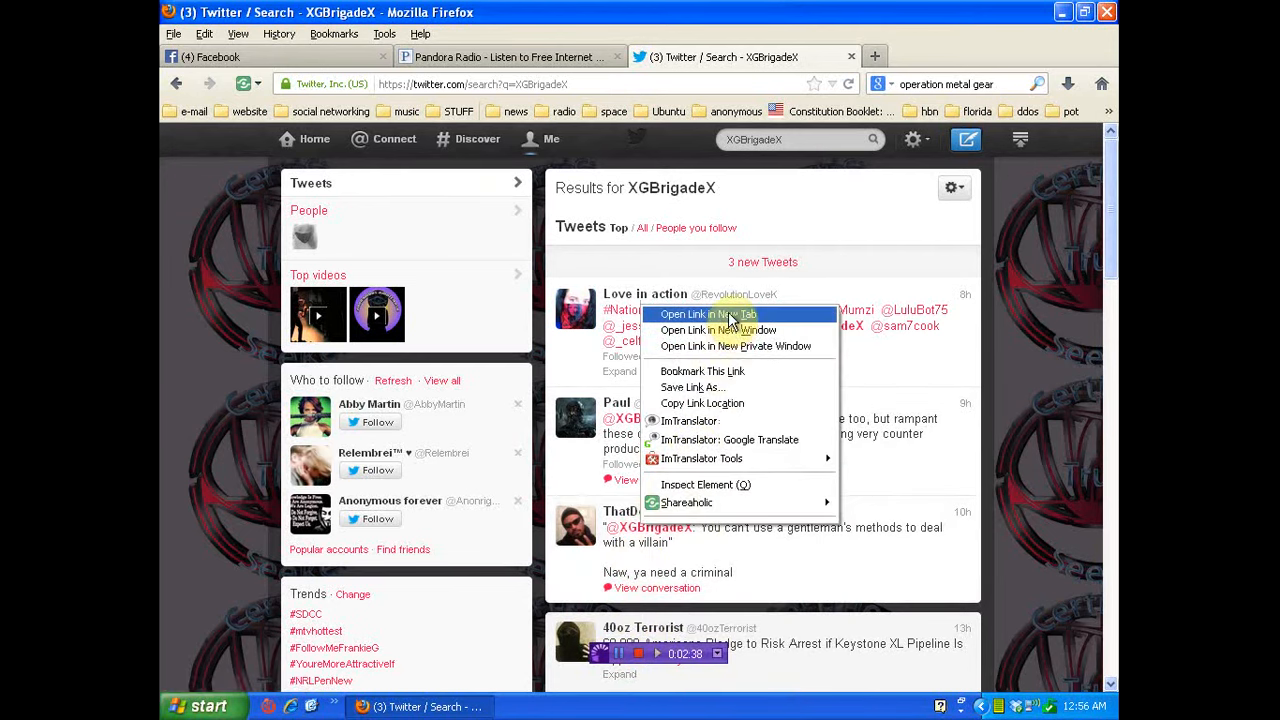
click(708, 314)
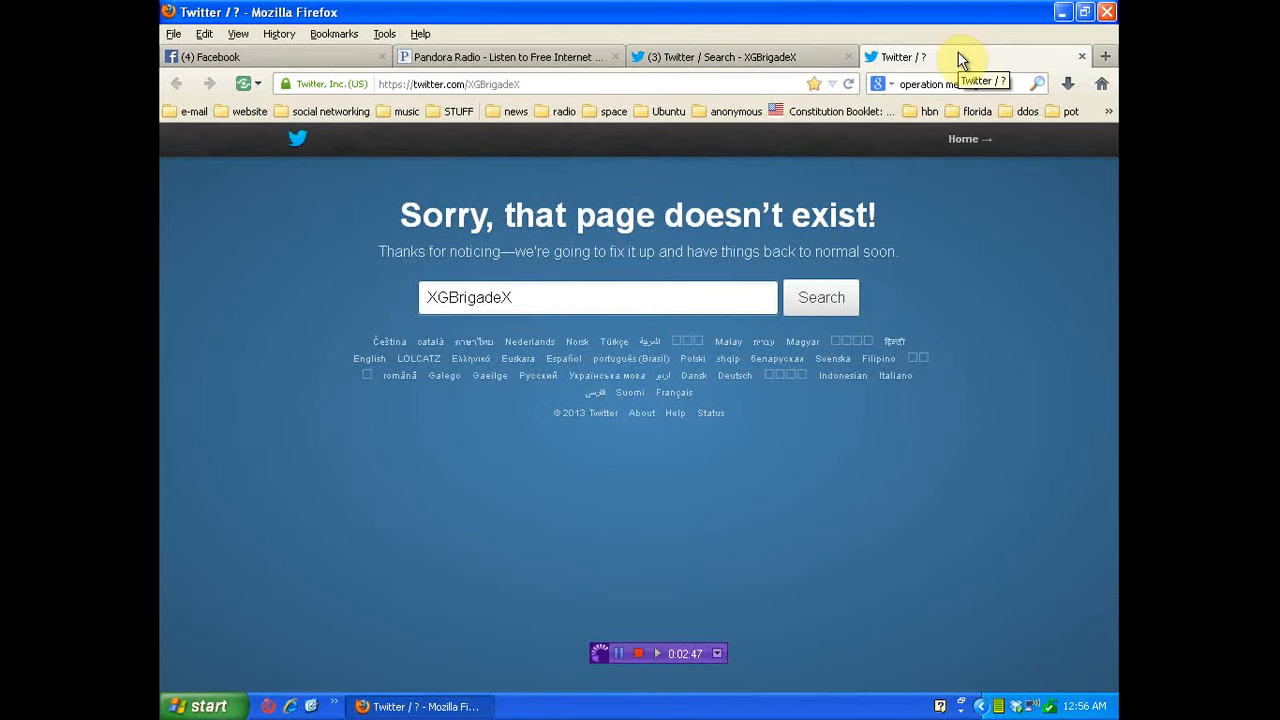
mouse_move(968, 76)
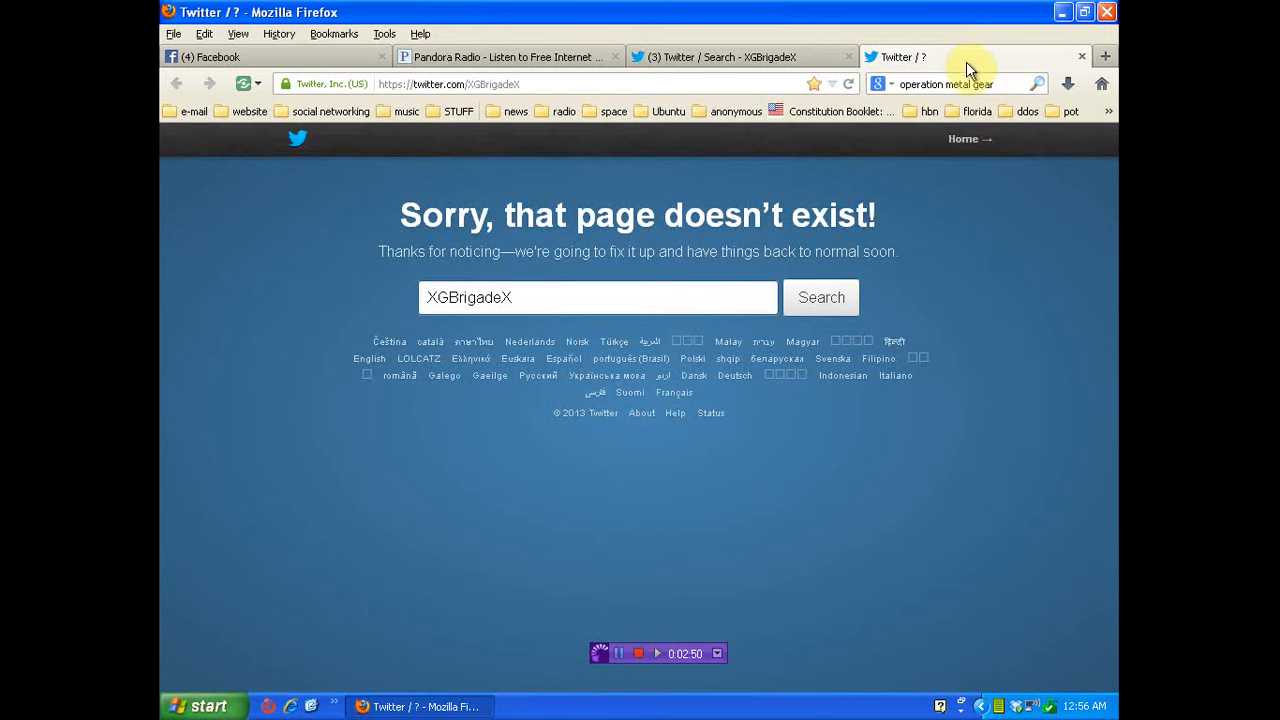
click(738, 56)
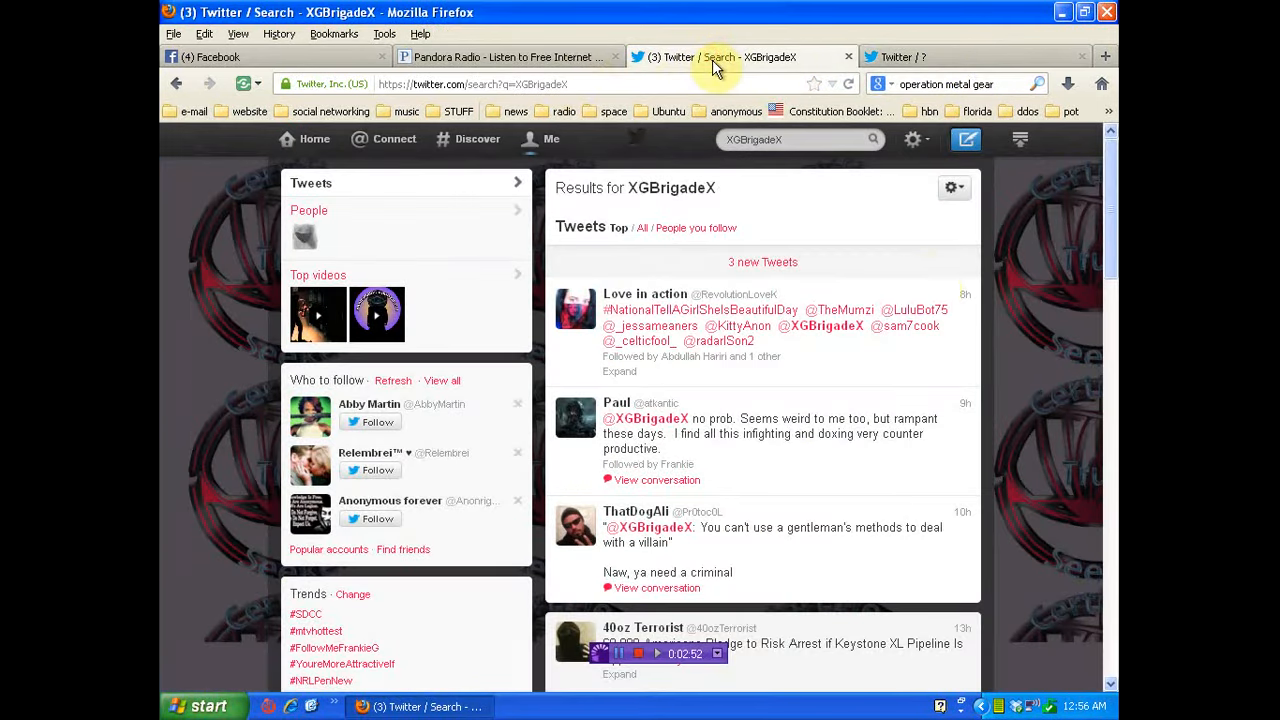
mouse_move(1044, 364)
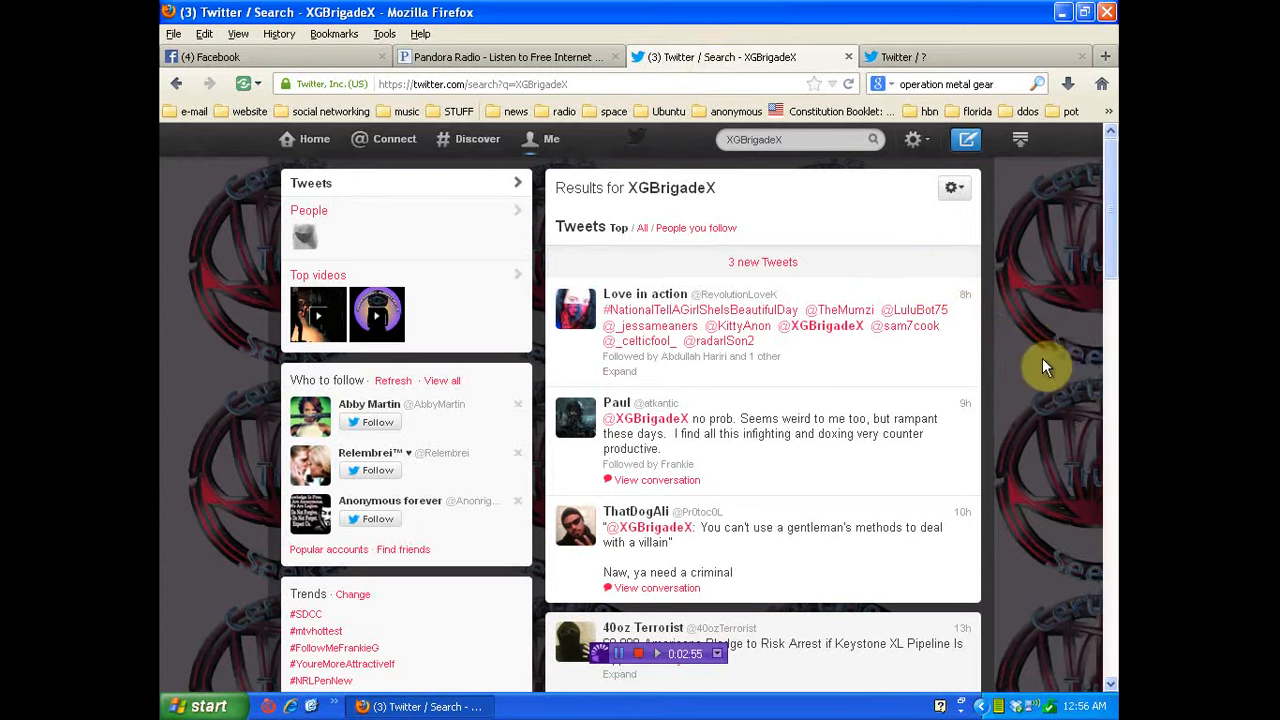
- Scroll down the XGBrigadeX results to the older July tweets mentioning the account
scroll(down, 3)
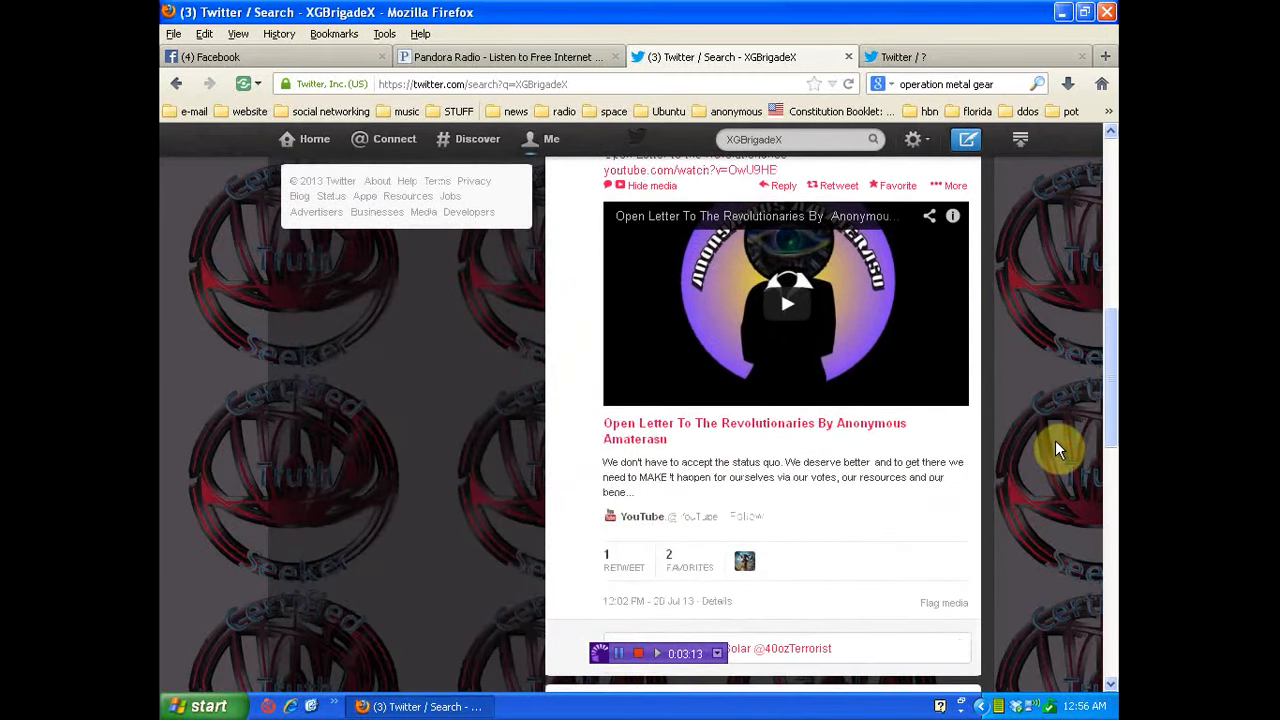
scroll(down, 3)
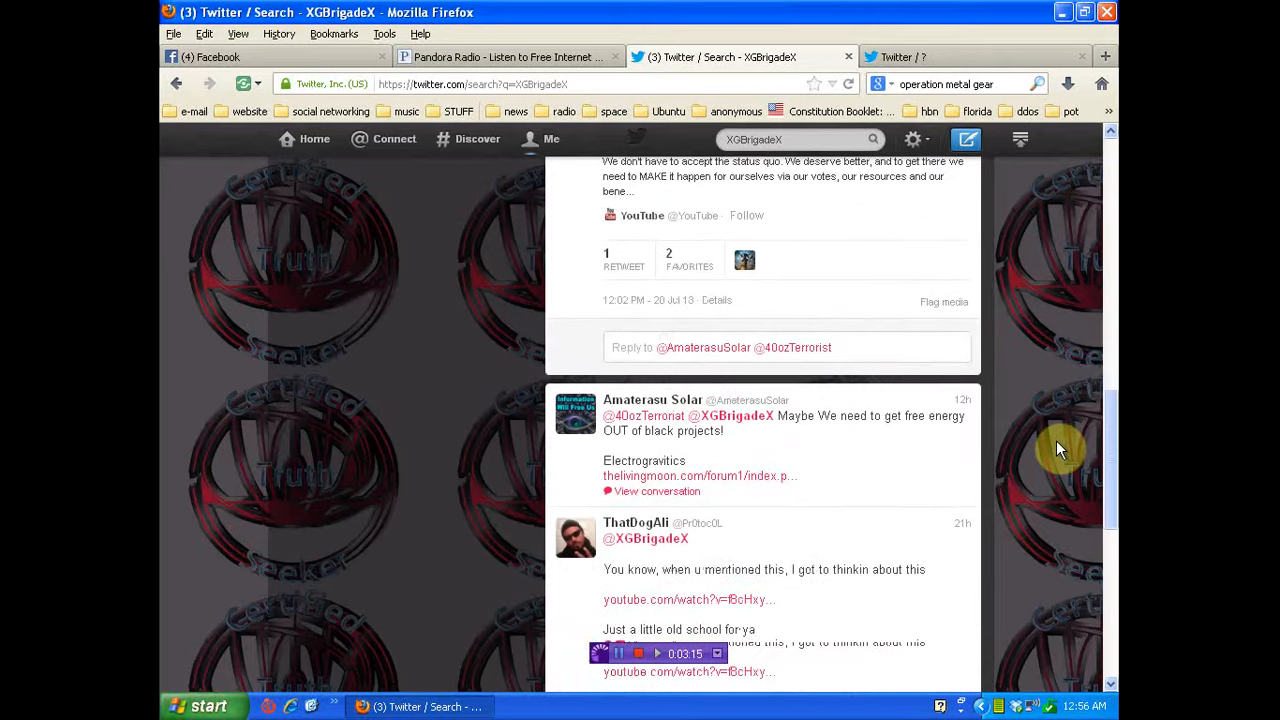
scroll(down, 3)
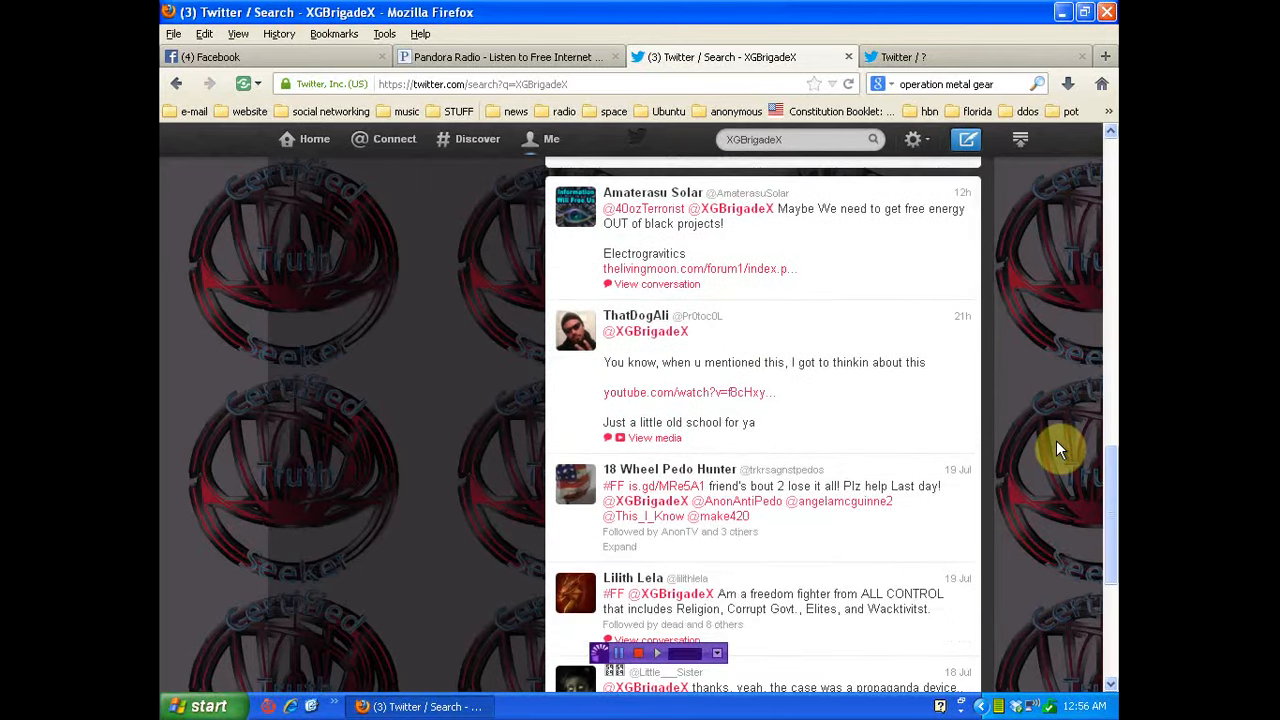
scroll(down, 3)
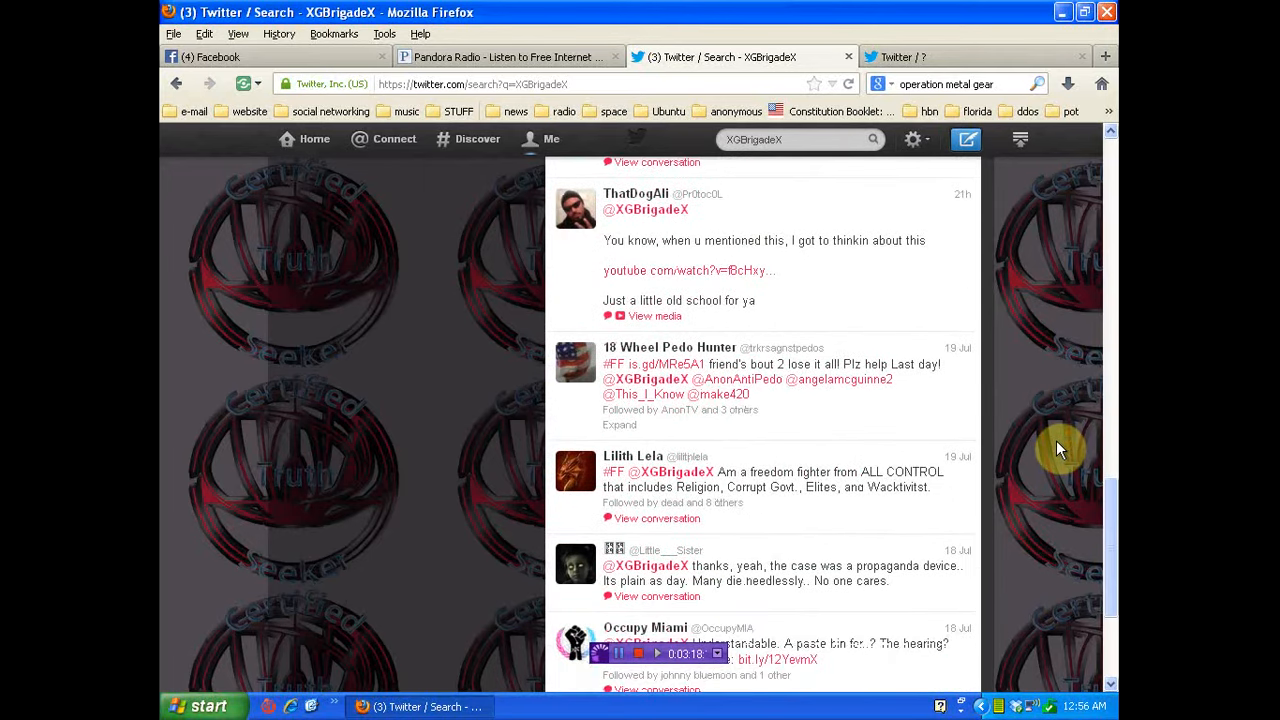
scroll(down, 3)
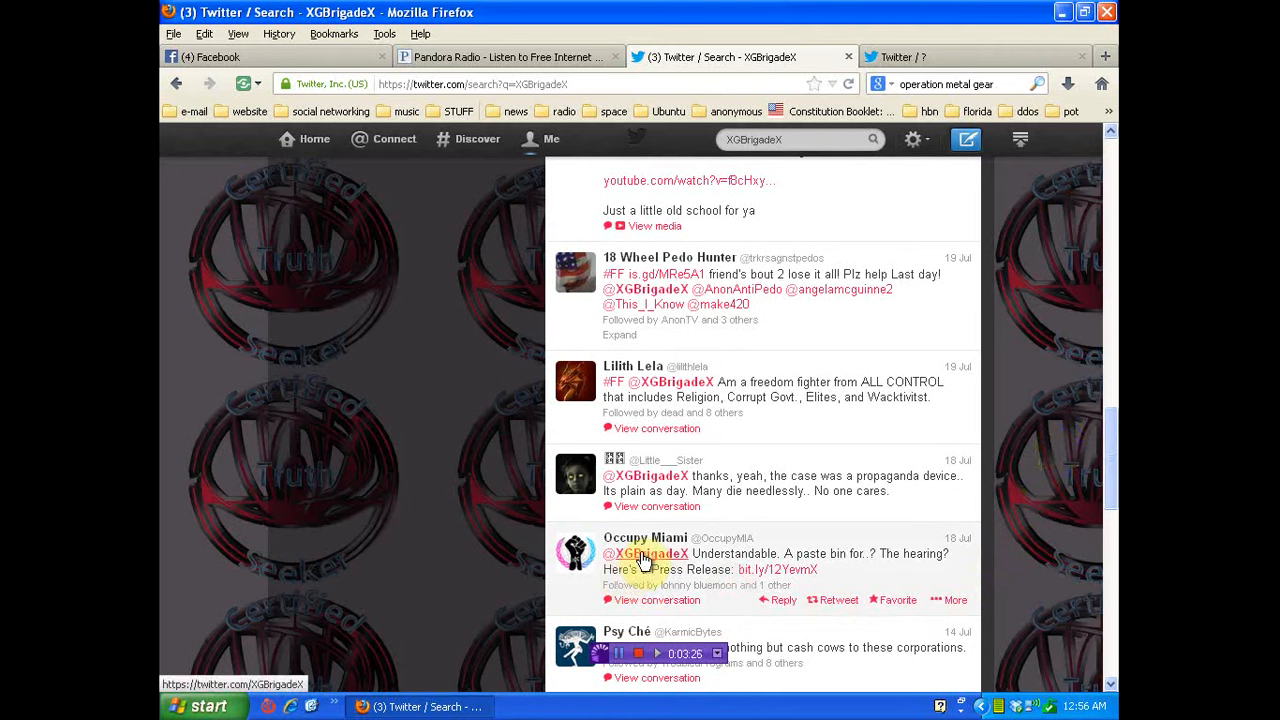
mouse_move(648, 560)
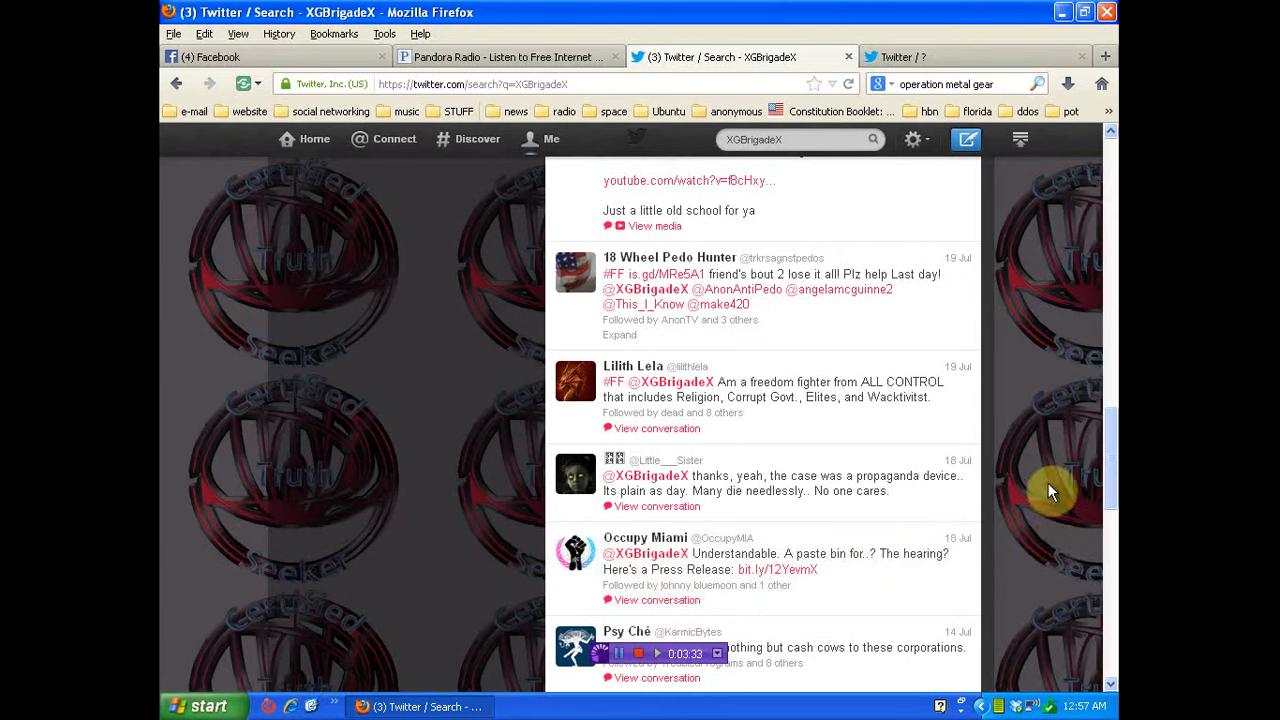
mouse_move(1052, 448)
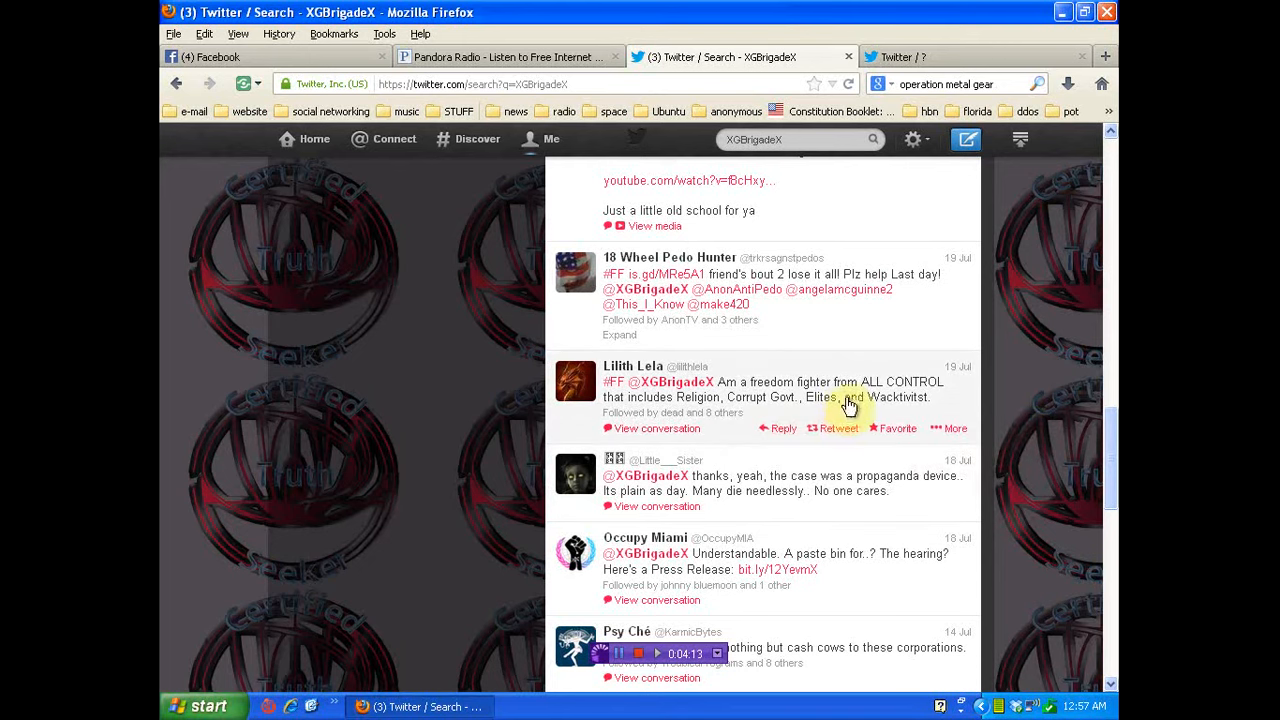
mouse_move(788, 402)
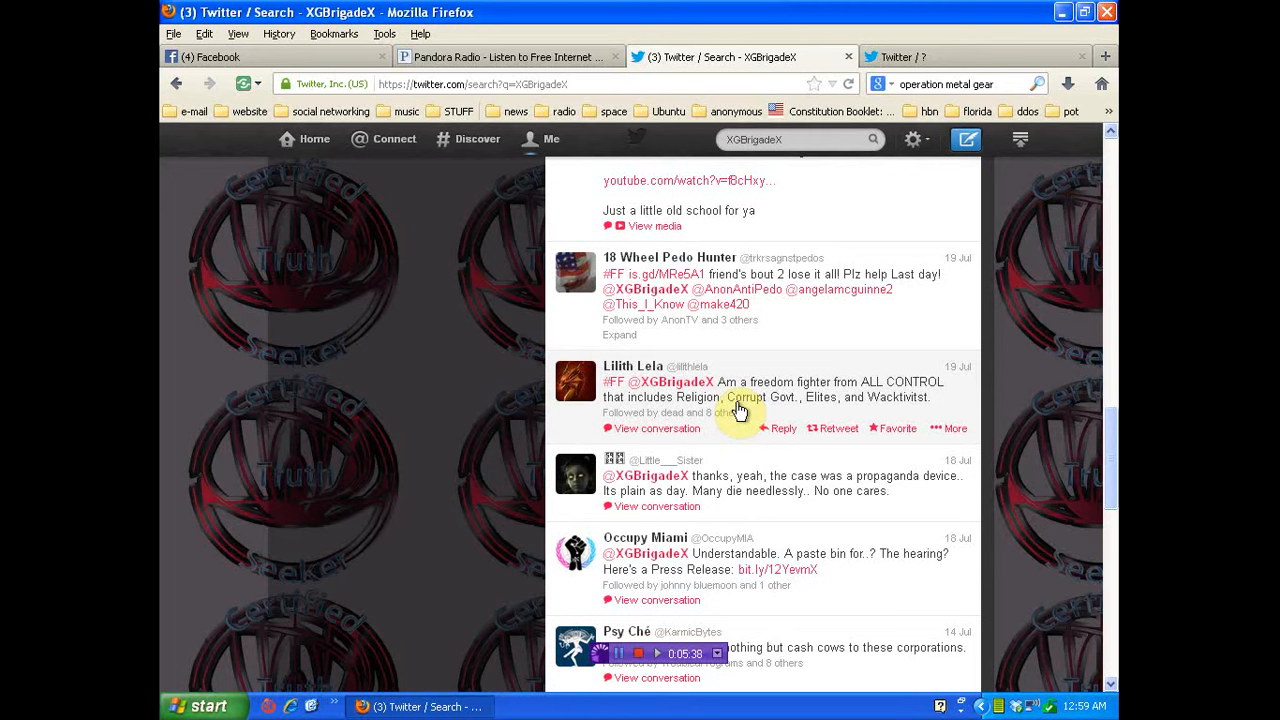
mouse_move(1056, 440)
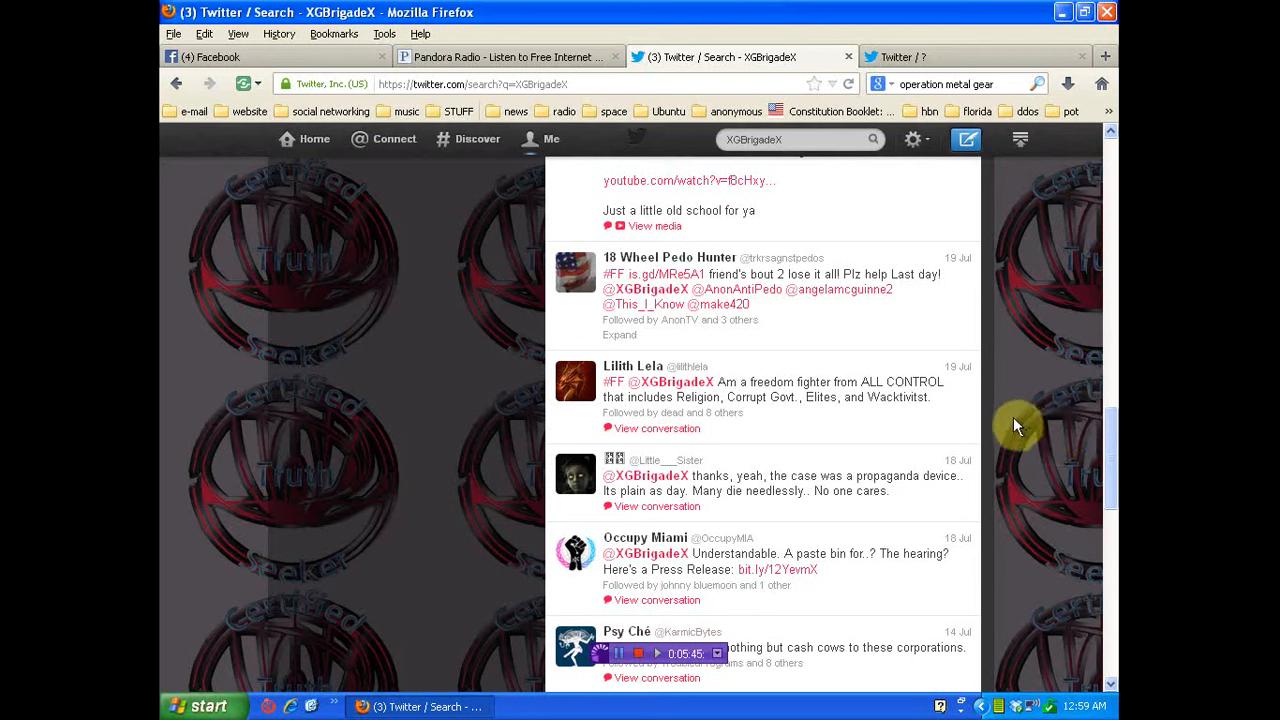
mouse_move(1024, 410)
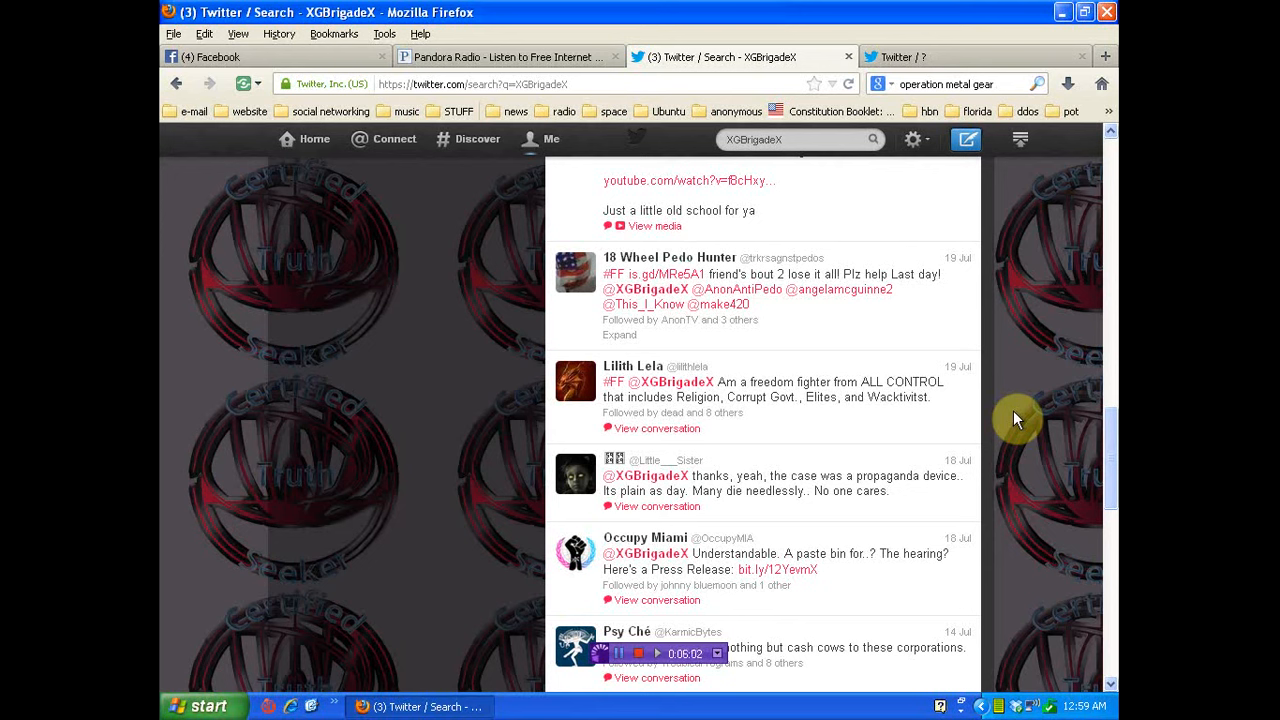
mouse_move(1024, 444)
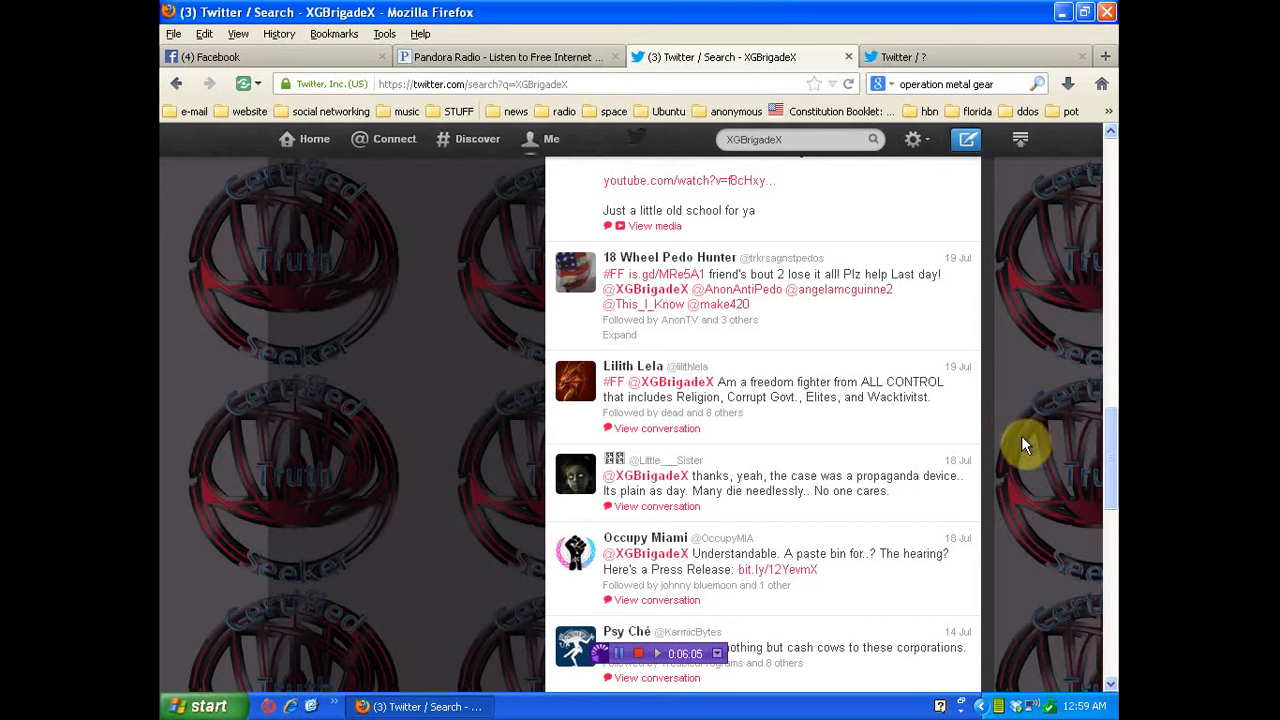
mouse_move(1040, 476)
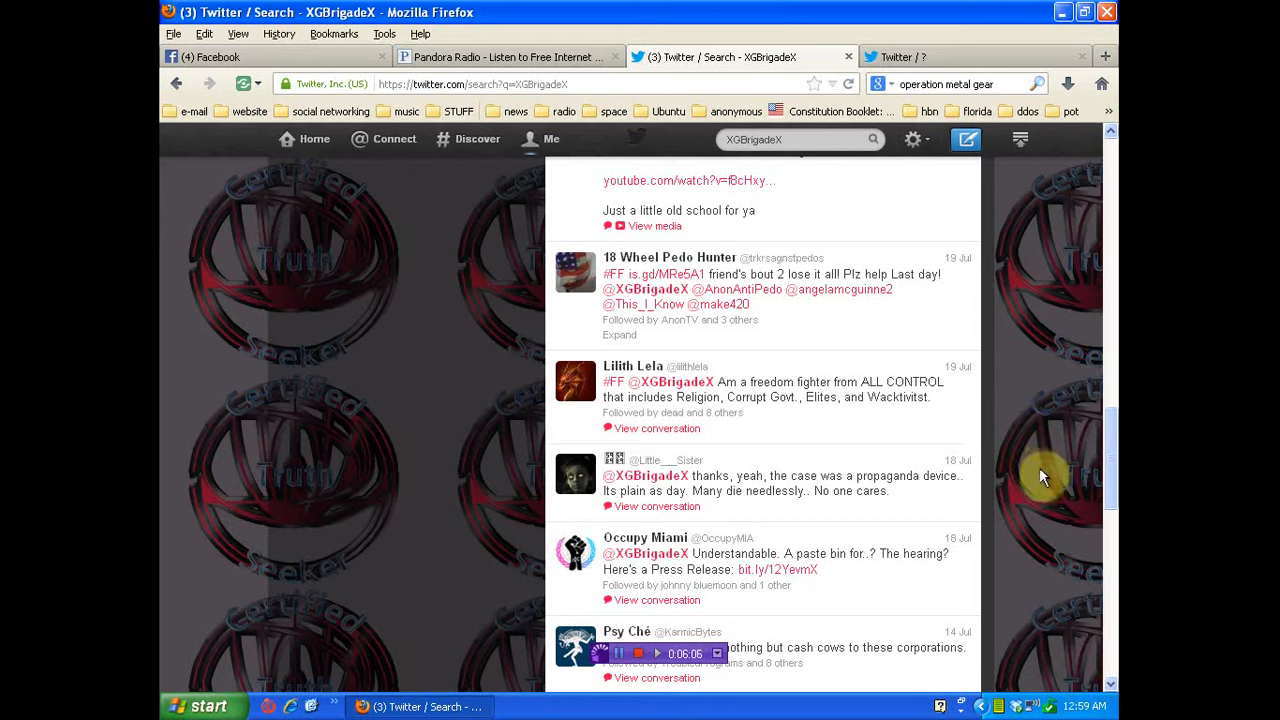